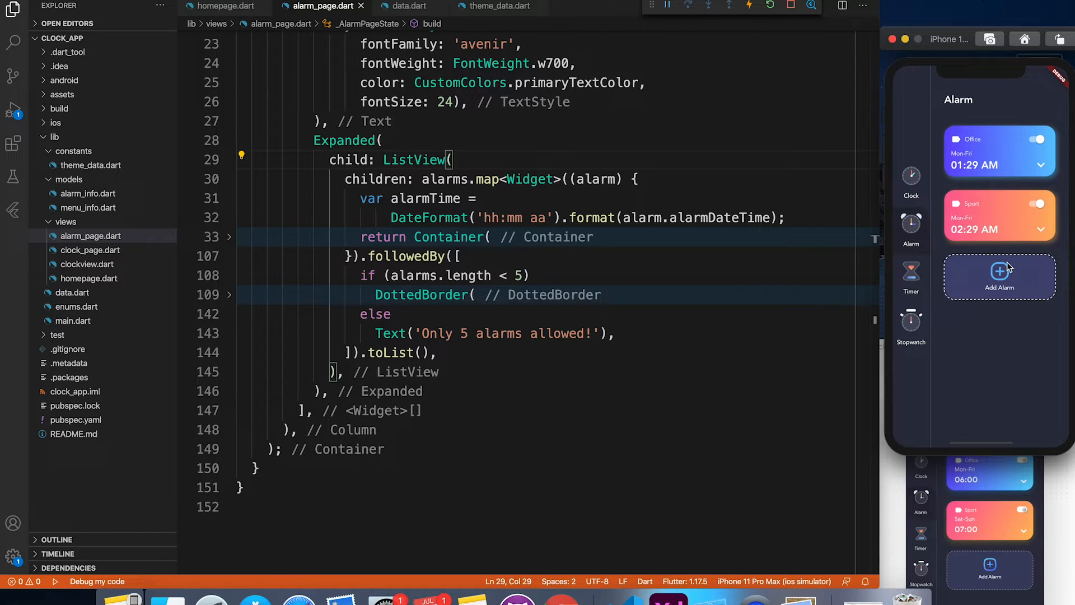
{"action": "mouse_move", "coordinate": [764, 257]}
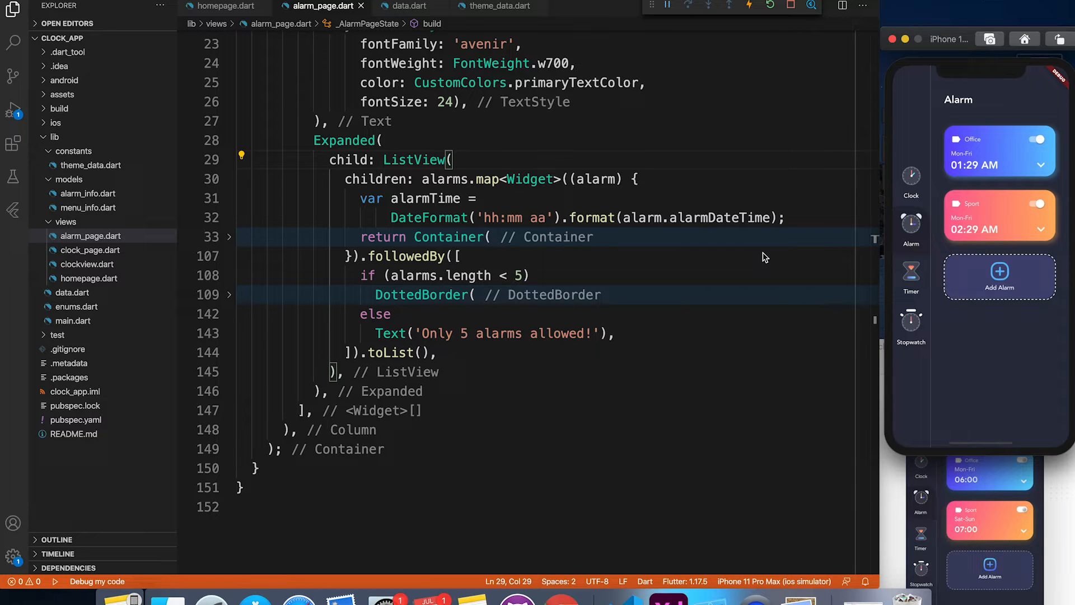
{"action": "mouse_move", "coordinate": [560, 601]}
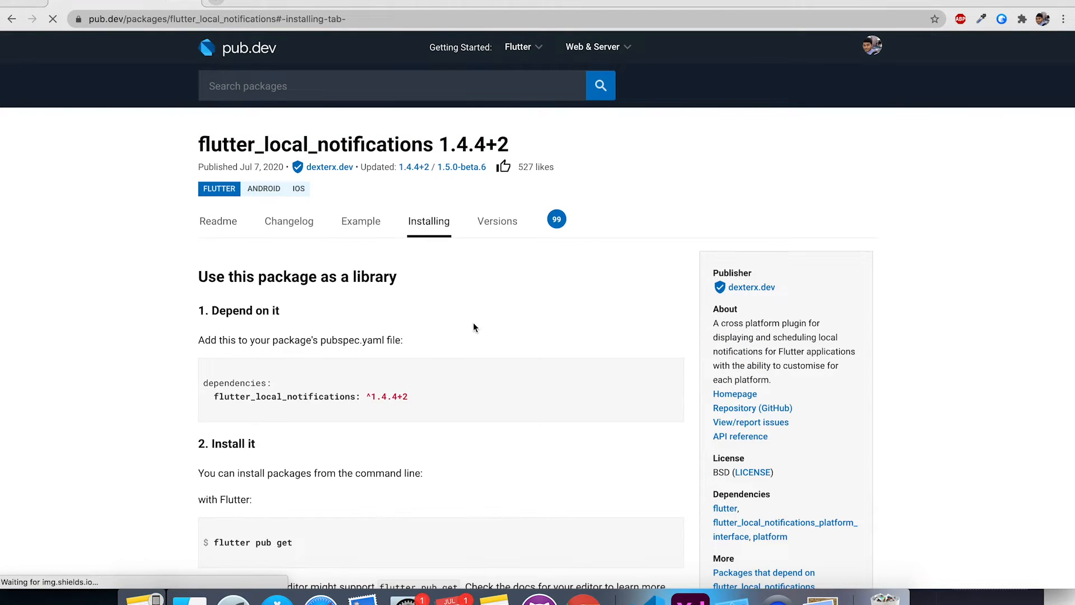
Add flutter_local_notifications: ^1.4.4+2 under dependencies in pubspec.yaml and save to fetch packages.
{"action": "double_click", "coordinate": [311, 397]}
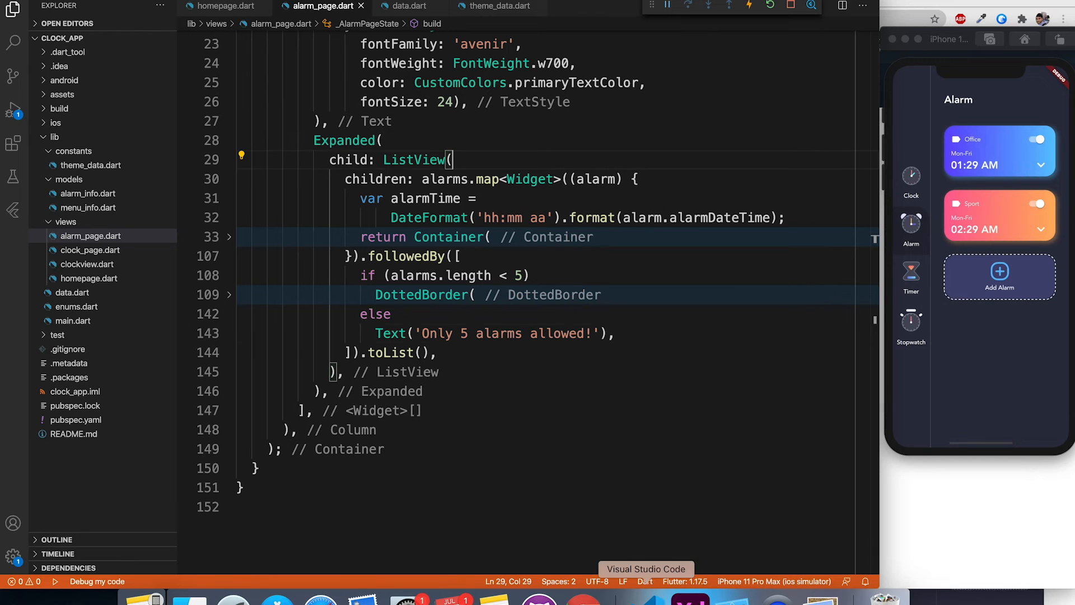
{"action": "left_click", "coordinate": [76, 406]}
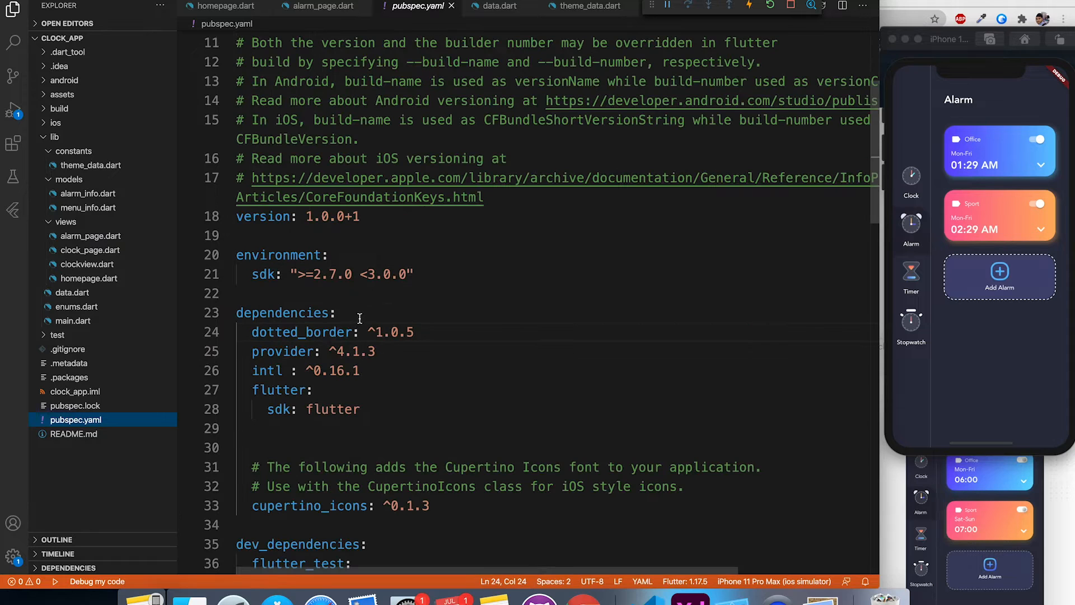
{"action": "type", "text": "flutter_local_notifications: ^1.4.4+2"}
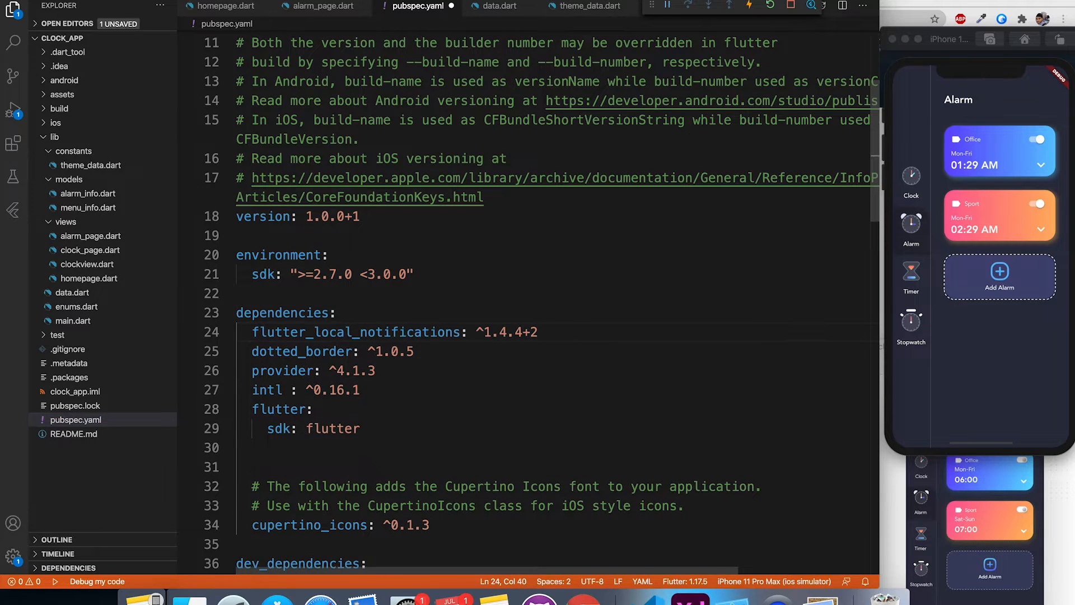
{"action": "key", "text": "ctrl+s"}
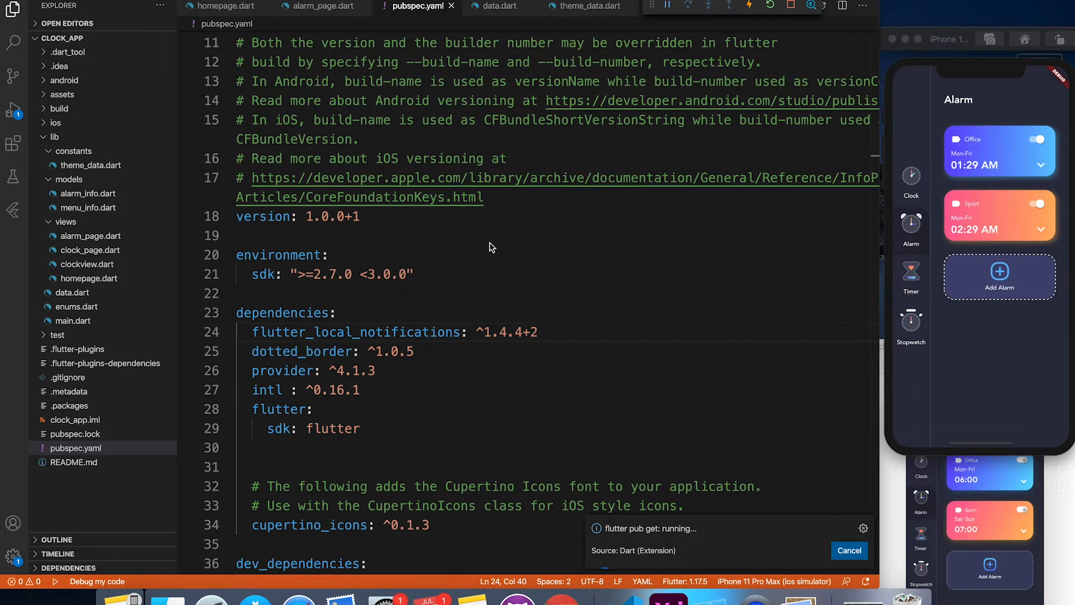
{"action": "mouse_move", "coordinate": [496, 248]}
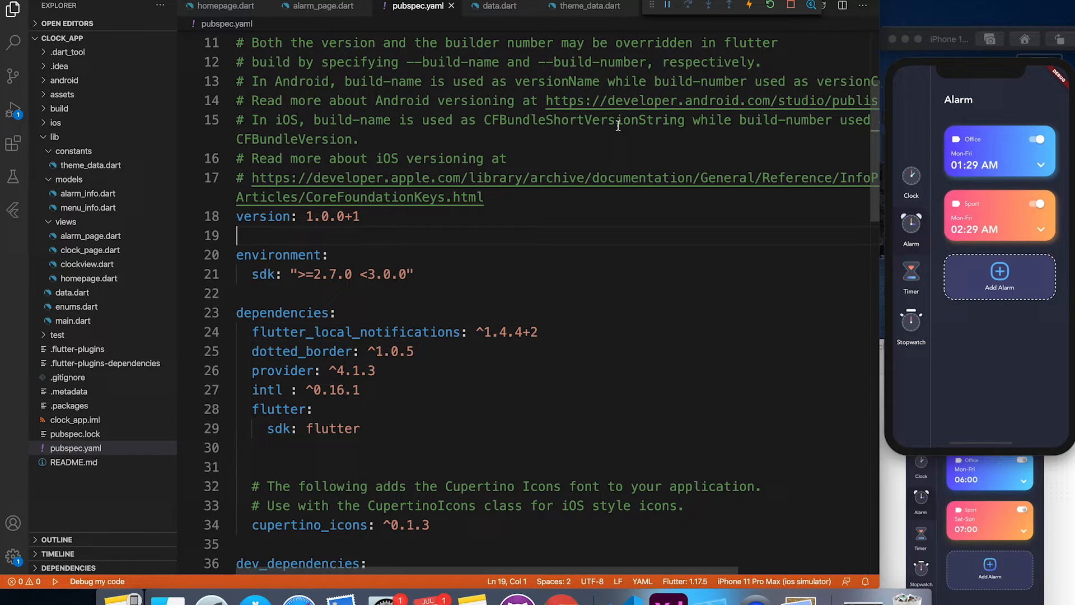
Hot-reload the app from alarm_page.dart, then expand lib to reach main.dart.
{"action": "left_click", "coordinate": [321, 6]}
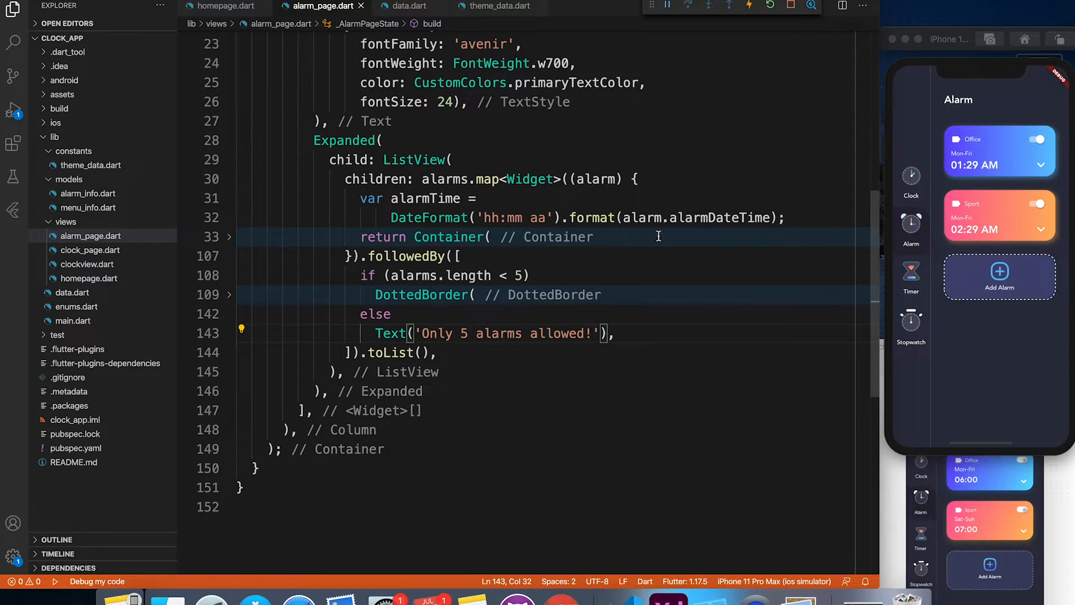
{"action": "left_click", "coordinate": [749, 6]}
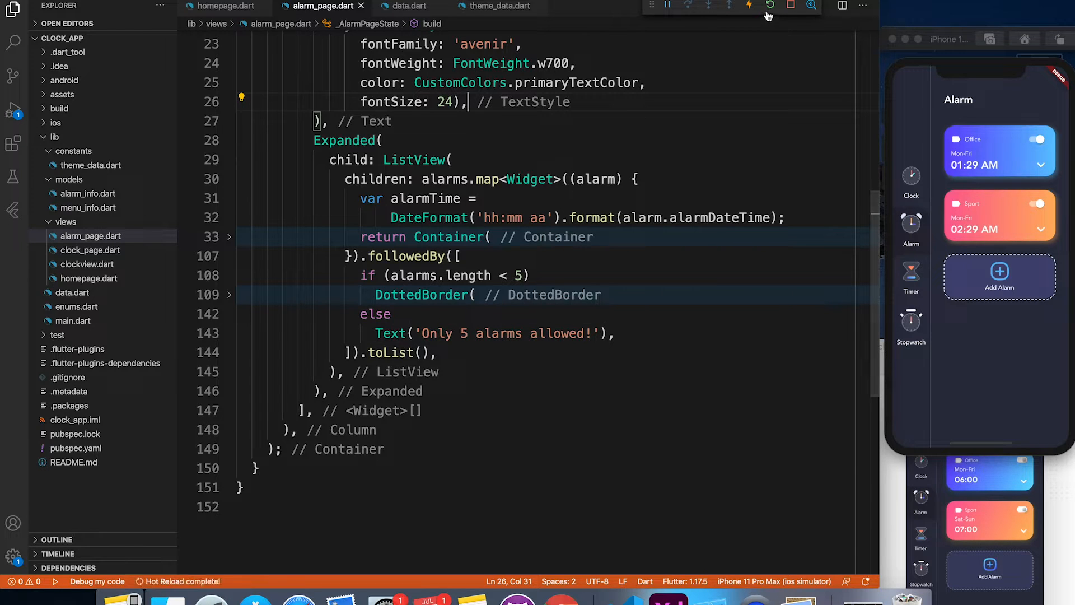
{"action": "left_click", "coordinate": [54, 136]}
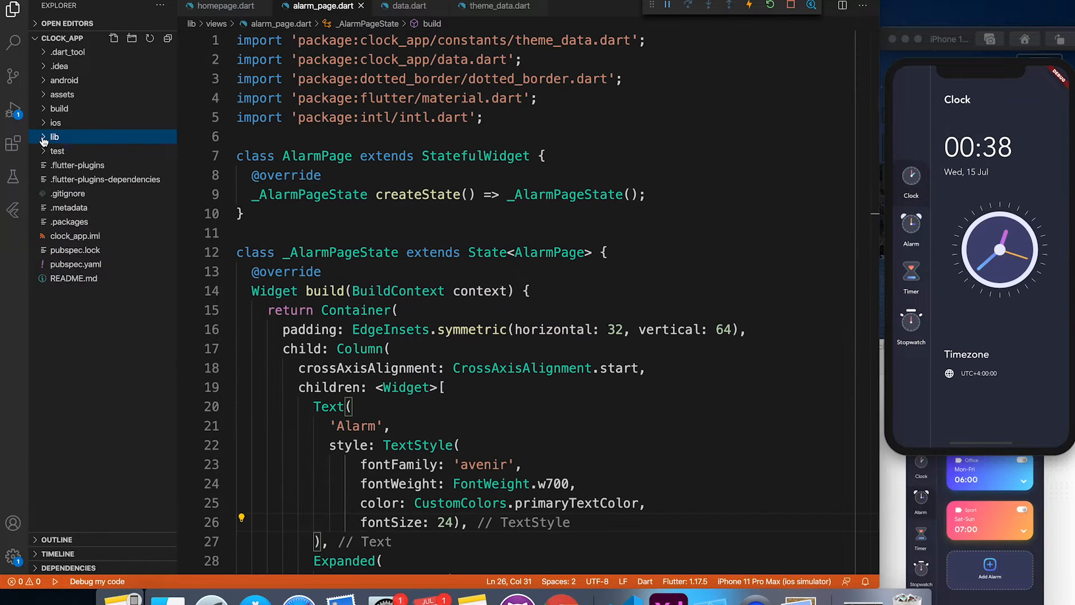
{"action": "left_click", "coordinate": [55, 137]}
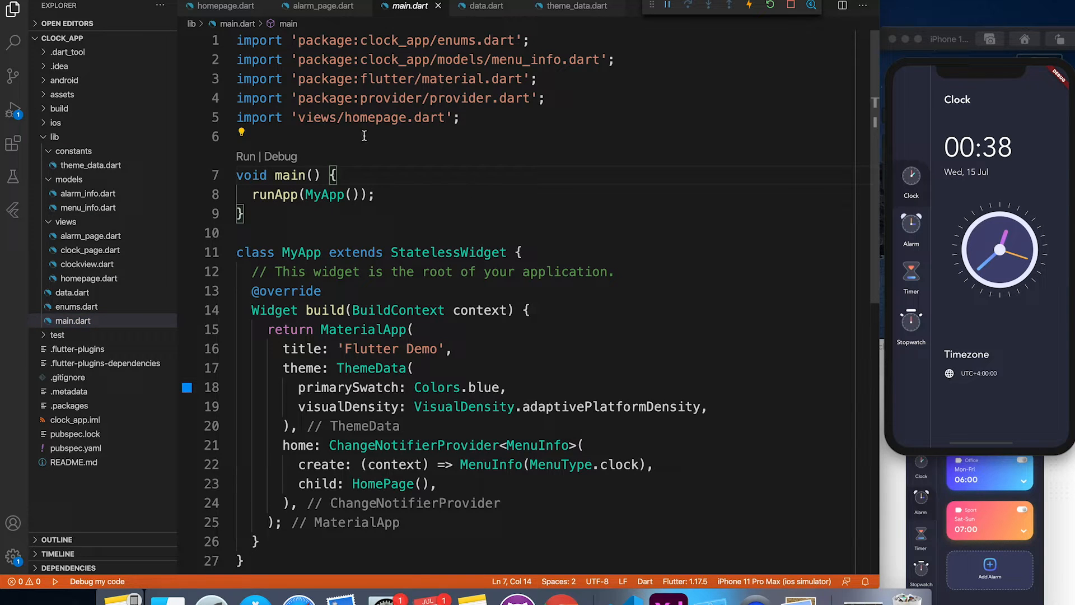
Declare a final FlutterLocalNotificationsPlugin below the imports and begin main()'s initialization code.
{"action": "key", "text": "Enter"}
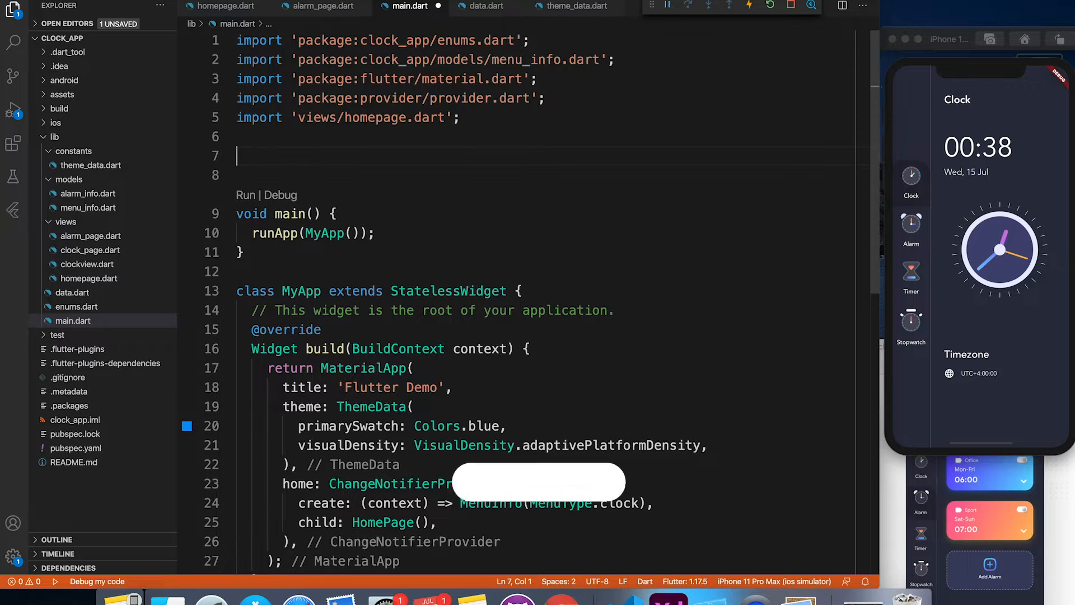
{"action": "type", "text": "final Flutterlocalno"}
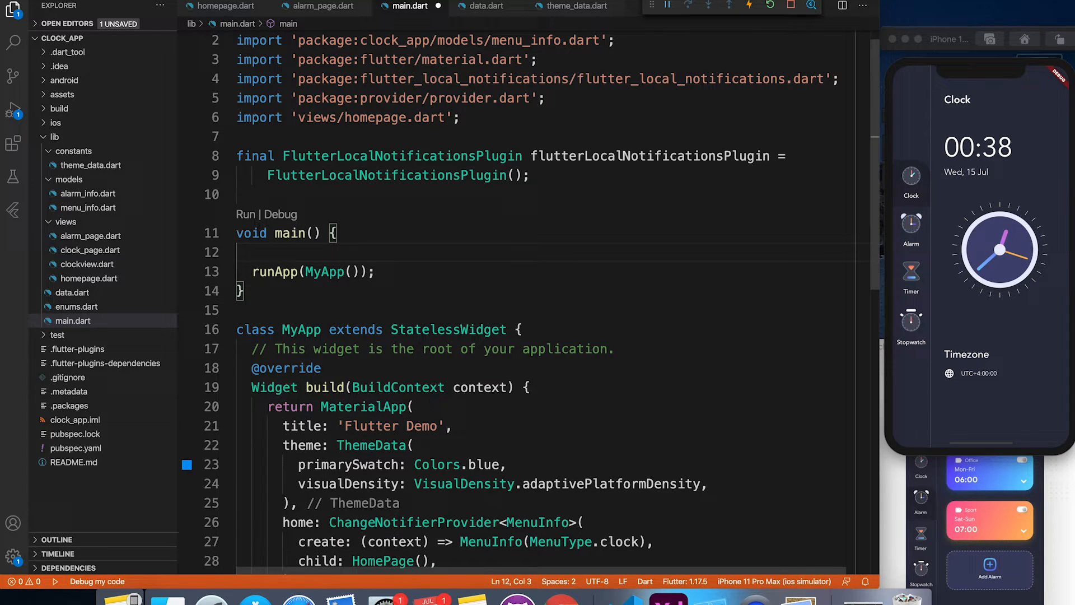
{"action": "type", "text": "WidgetsFlutterBinding."}
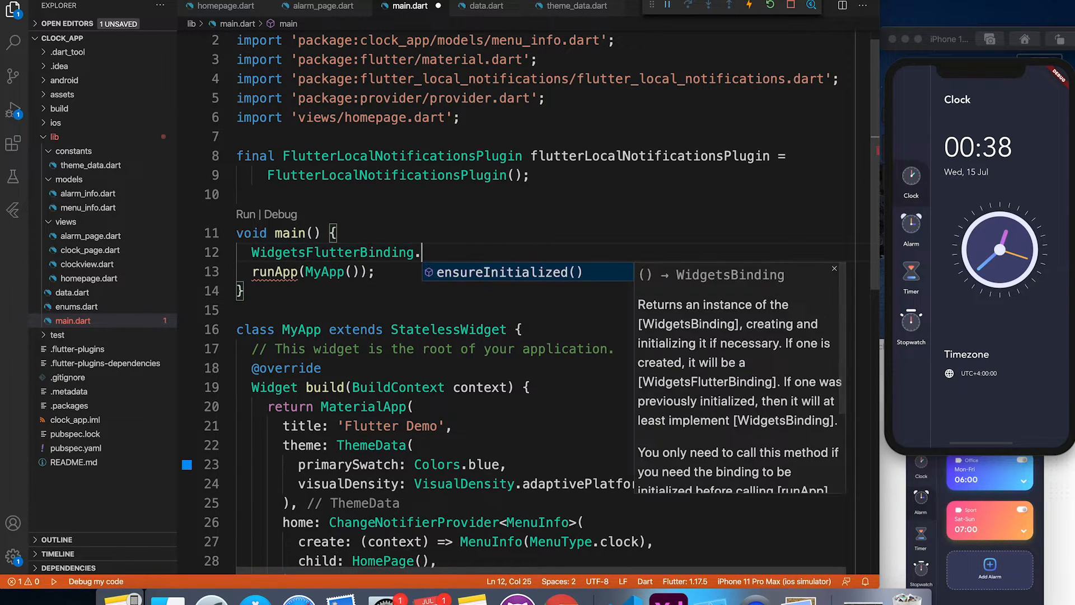
{"action": "type", "text": "ensureInitialized();"}
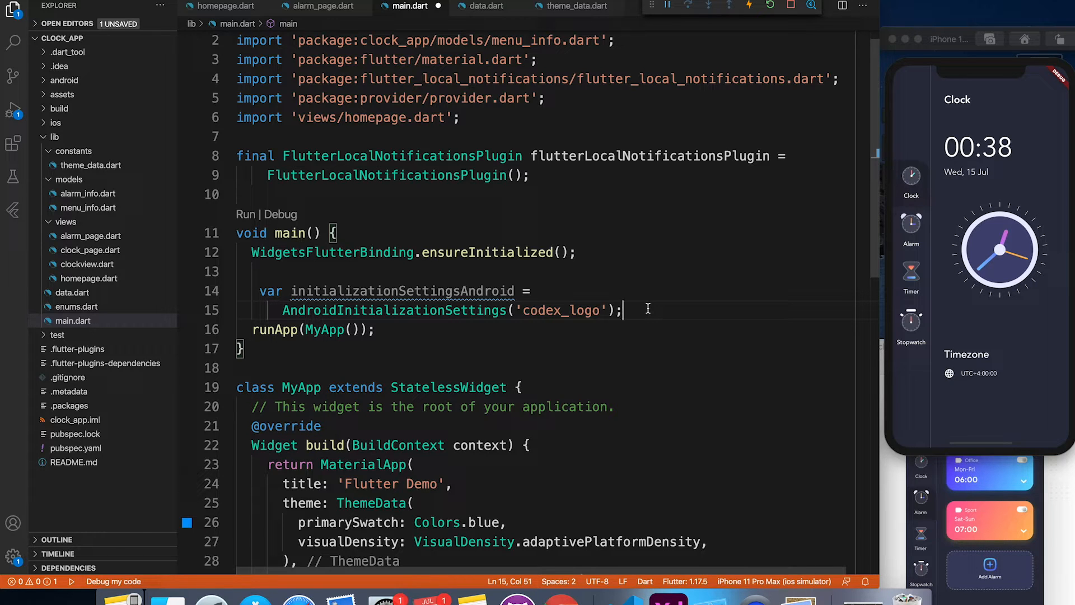
Add the iOS initialization settings and the awaited initialize() call, saving main.dart.
{"action": "key", "text": "enter"}
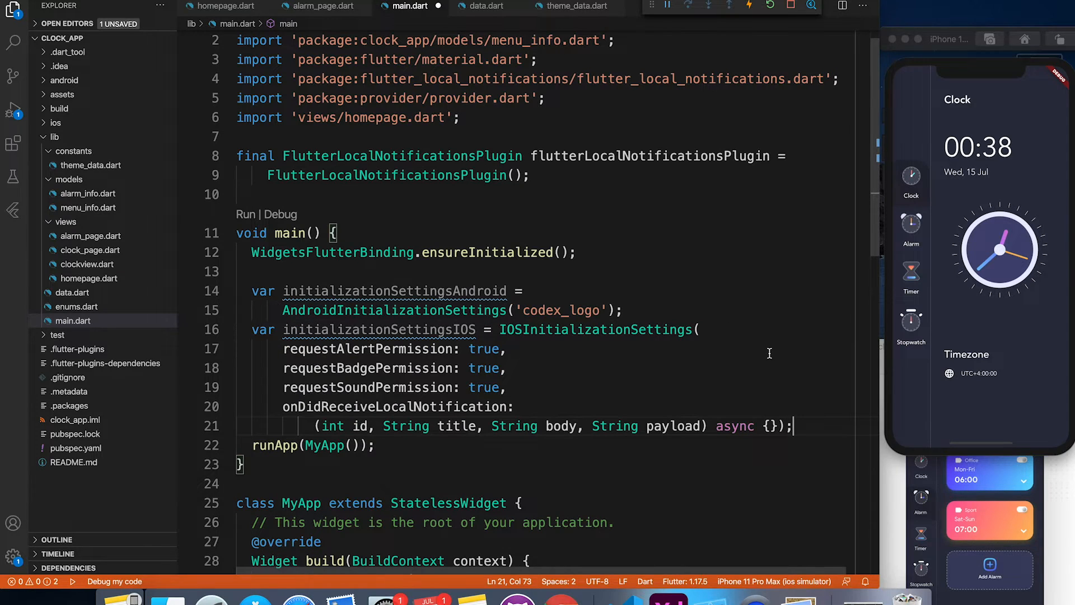
{"action": "scroll", "scroll_direction": "down", "scroll_amount": 3}
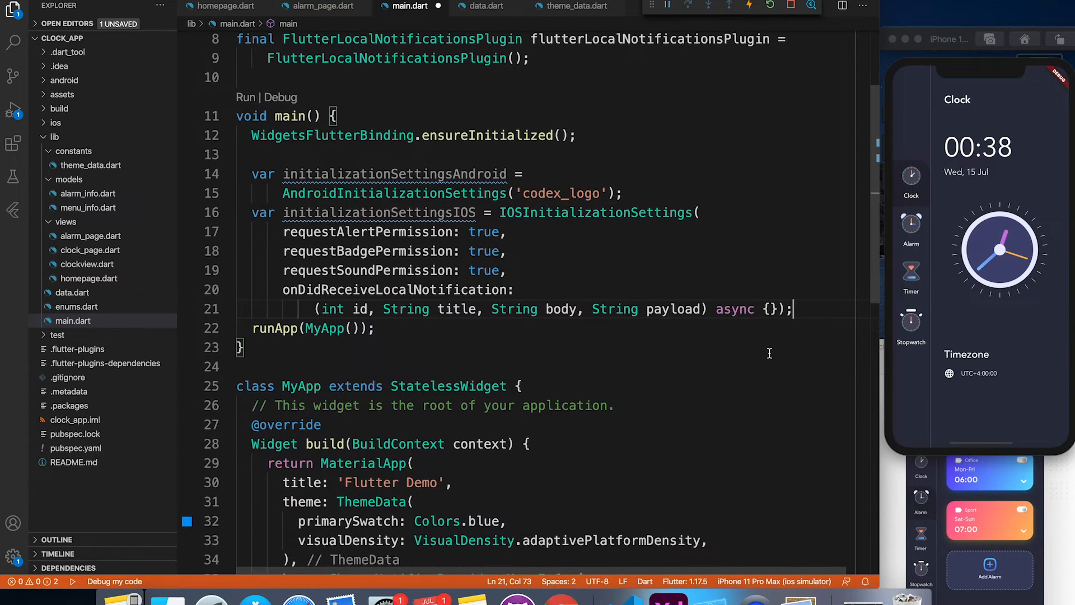
{"action": "key", "text": "ctrl+s"}
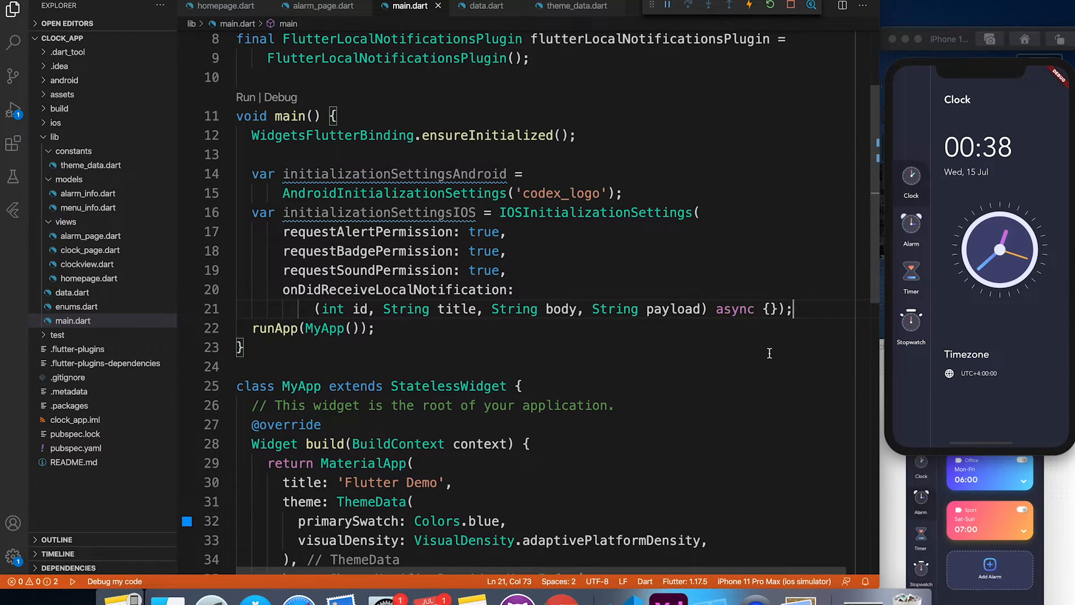
{"action": "key", "text": "Enter"}
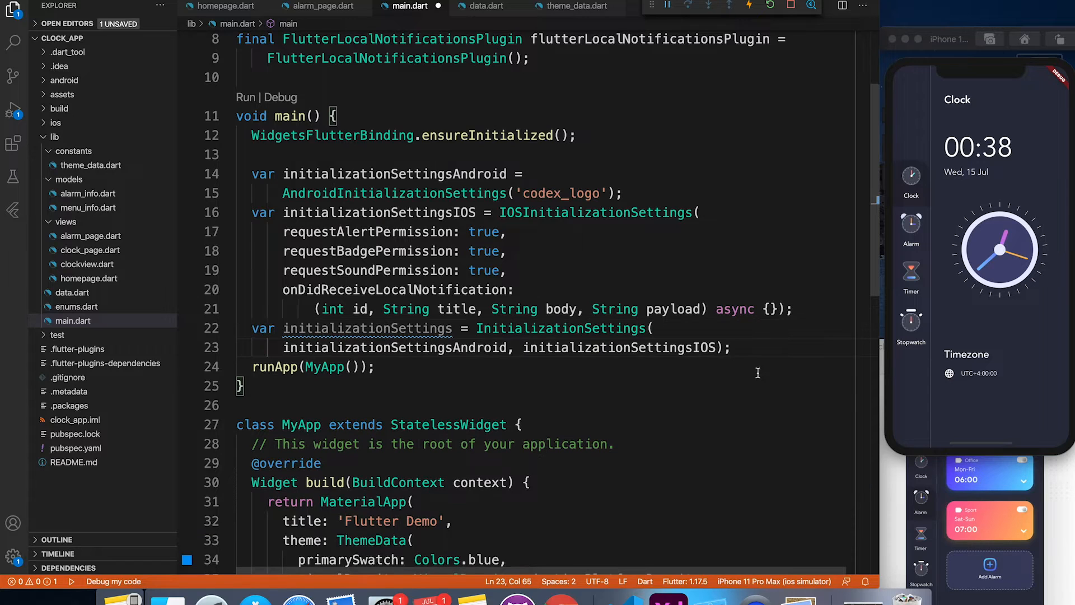
{"action": "key", "text": "ctrl+s"}
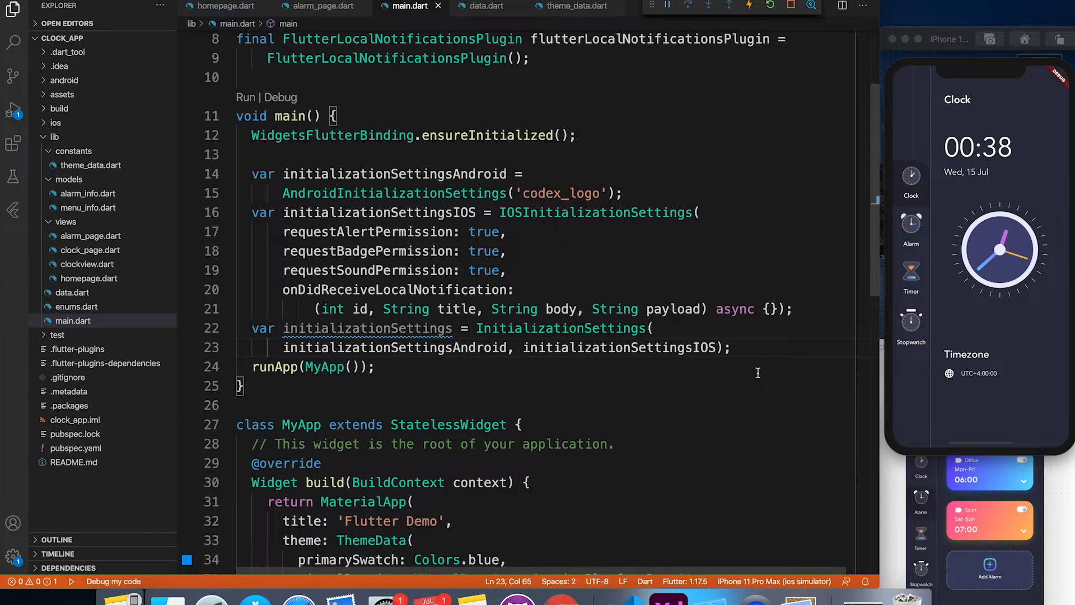
{"action": "key", "text": "enter"}
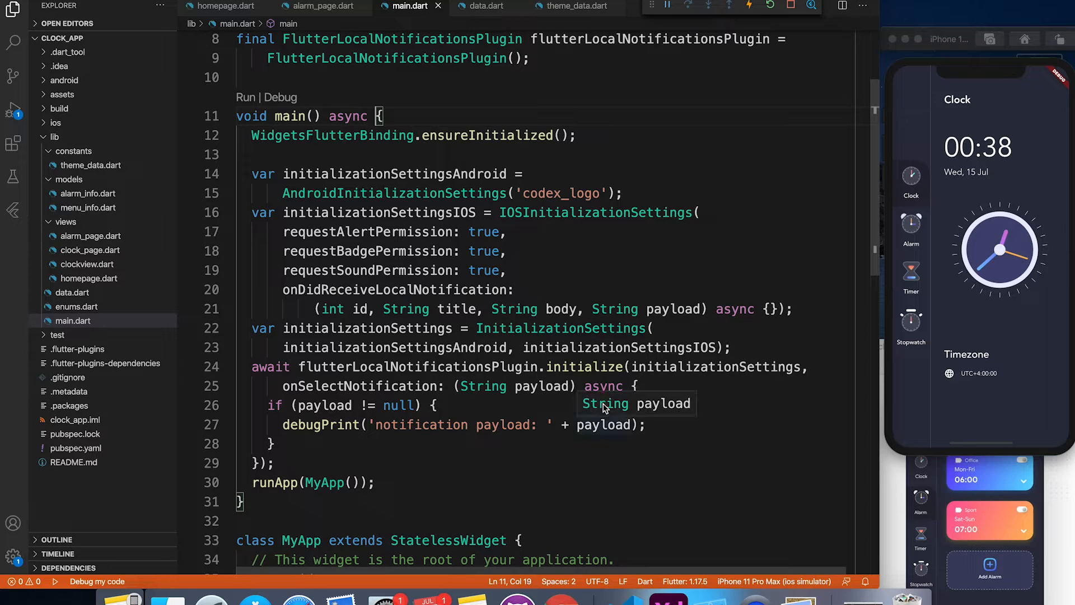
{"action": "mouse_move", "coordinate": [630, 281]}
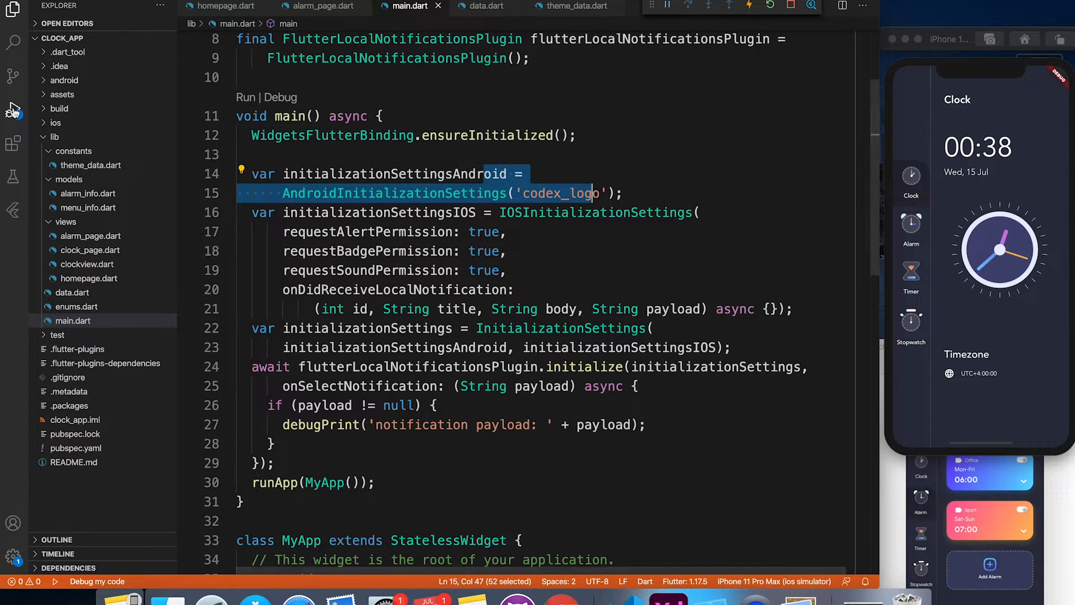
Browse android/app/src/main/res to confirm codex_logo.png in drawable, then fold the res folders.
{"action": "left_click", "coordinate": [54, 137]}
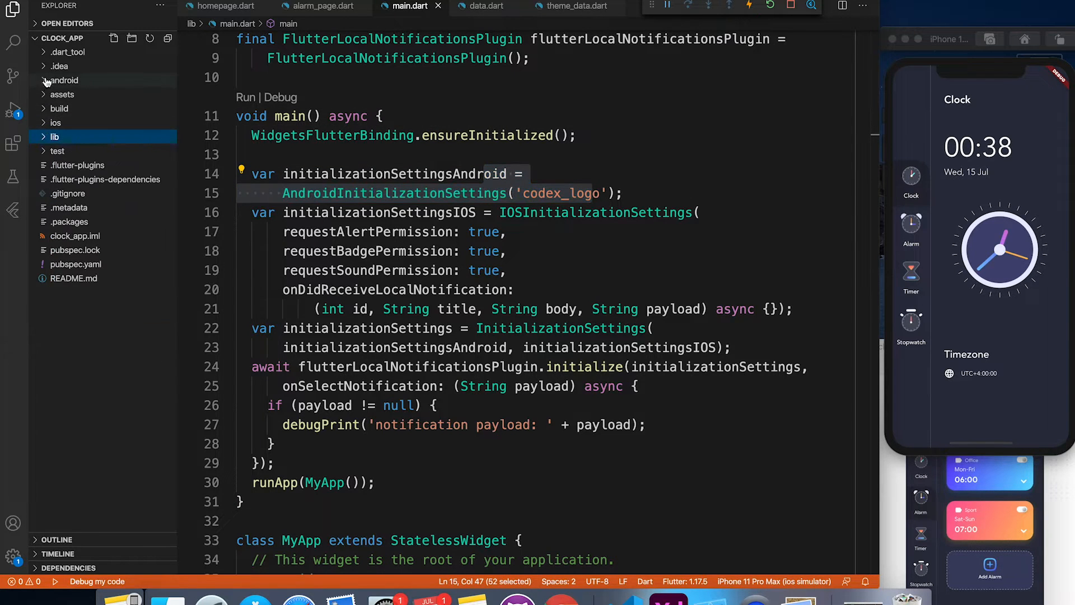
{"action": "left_click", "coordinate": [64, 80]}
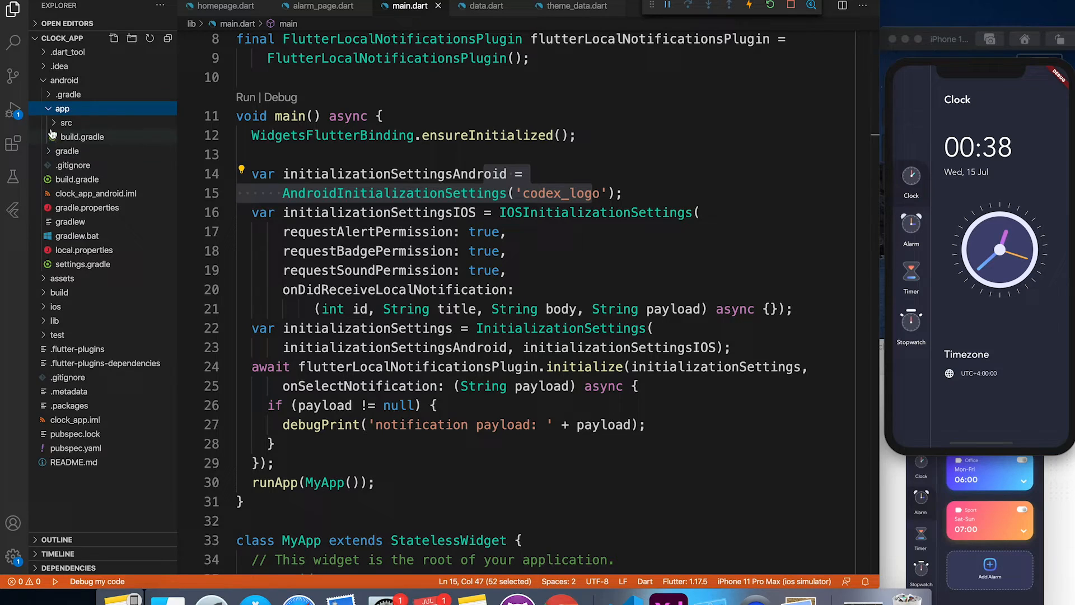
{"action": "left_click", "coordinate": [66, 122]}
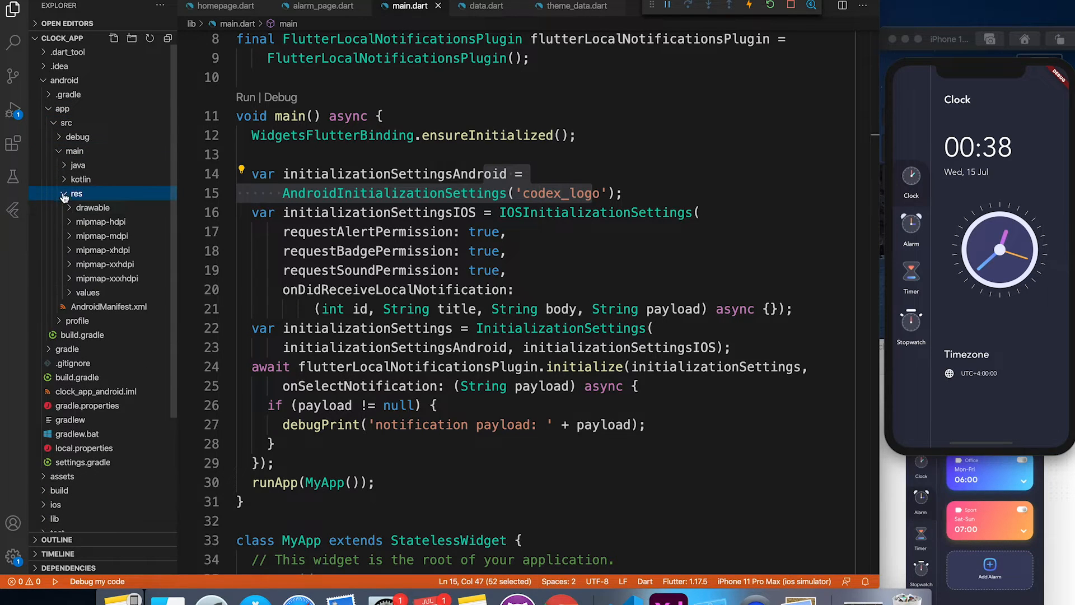
{"action": "left_click", "coordinate": [92, 207]}
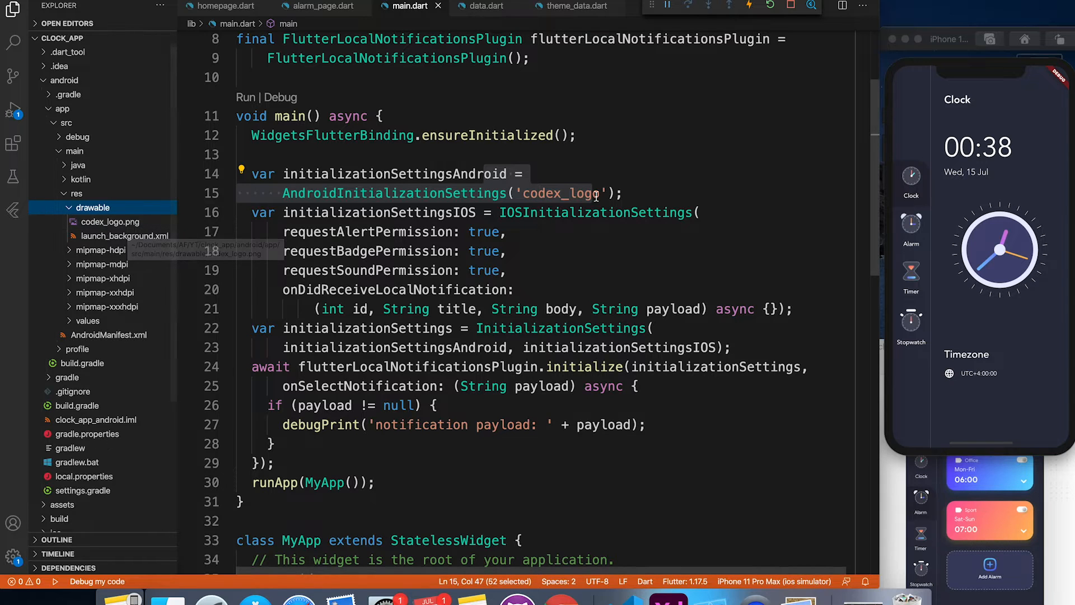
{"action": "mouse_move", "coordinate": [79, 296]}
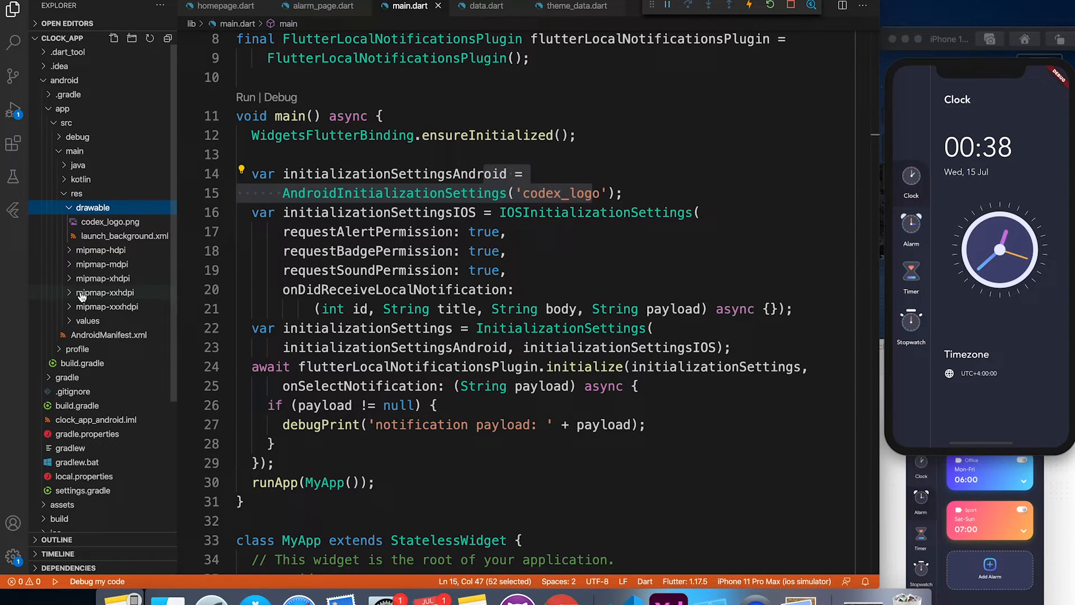
{"action": "left_click", "coordinate": [92, 208]}
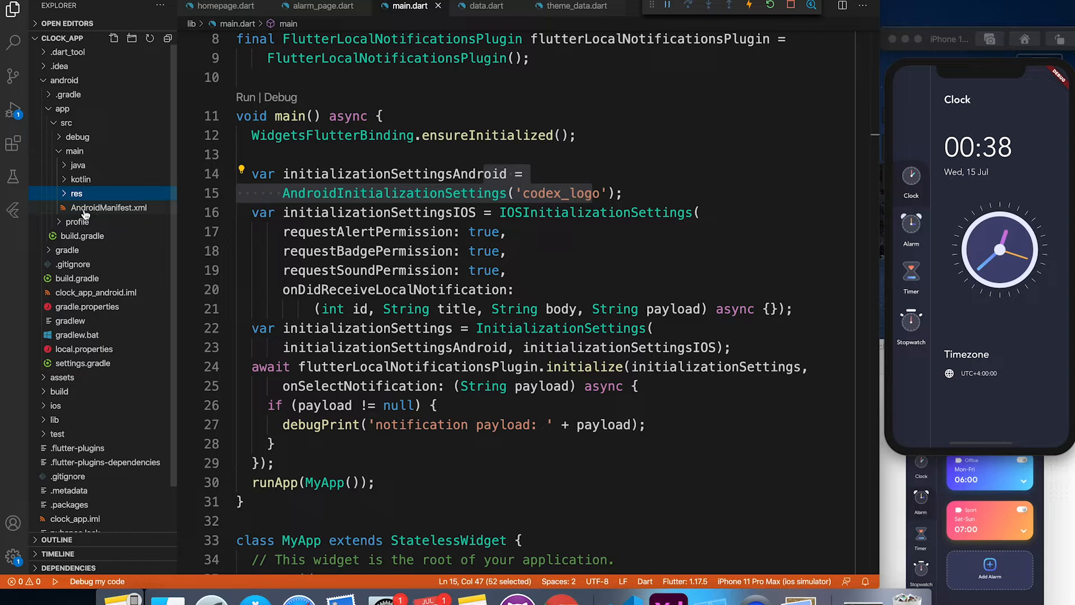
{"action": "left_click", "coordinate": [108, 207]}
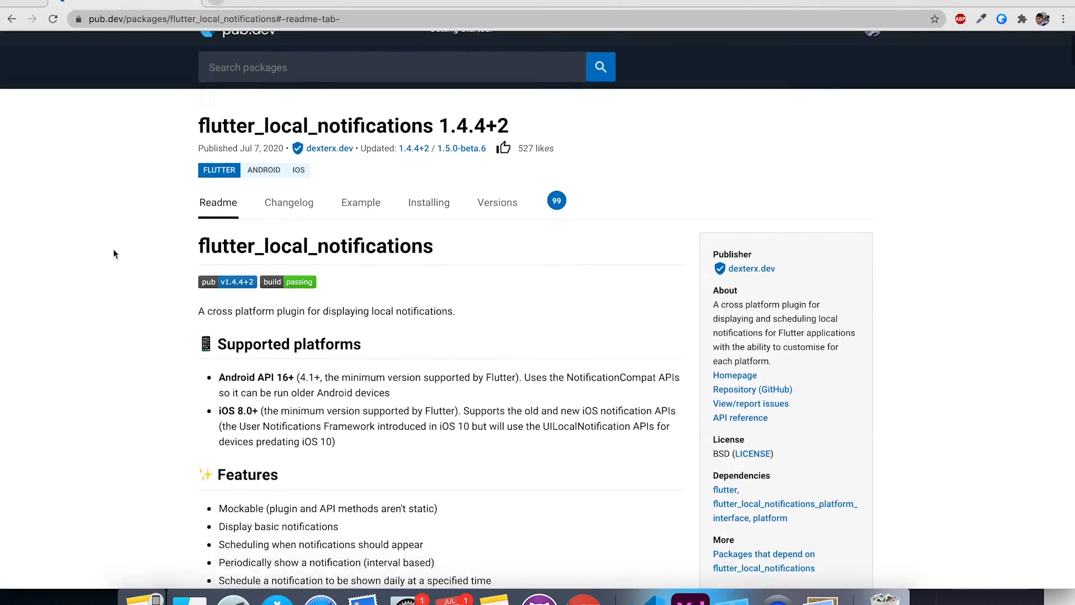
Scroll the readme to Scheduled notifications and select the RECEIVE_BOOT_COMPLETED permission snippet.
{"action": "scroll", "scroll_direction": "down", "scroll_amount": 3}
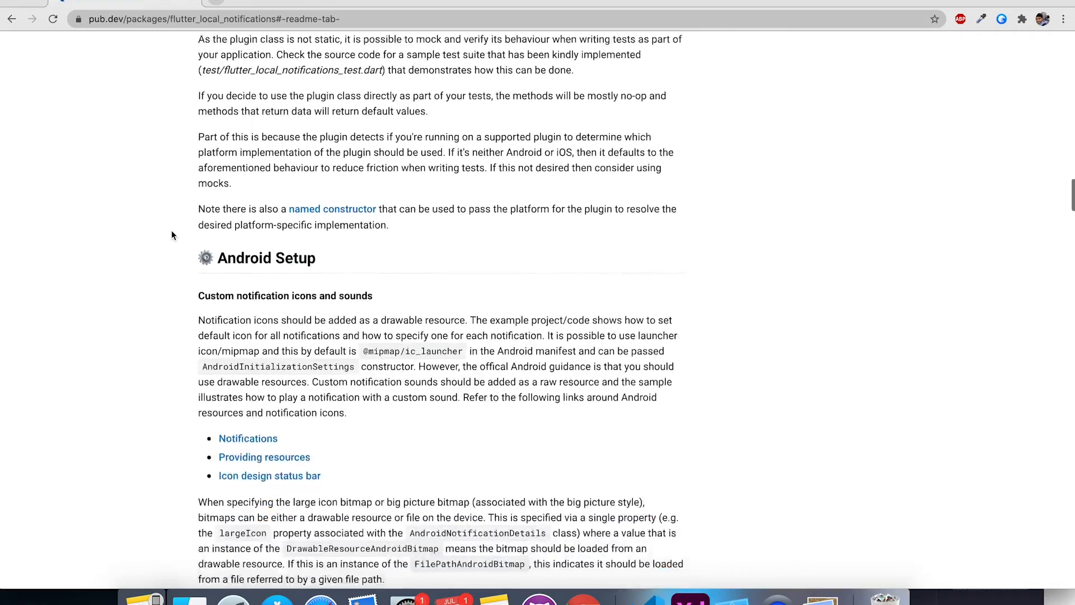
{"action": "scroll", "scroll_direction": "down", "scroll_amount": 3}
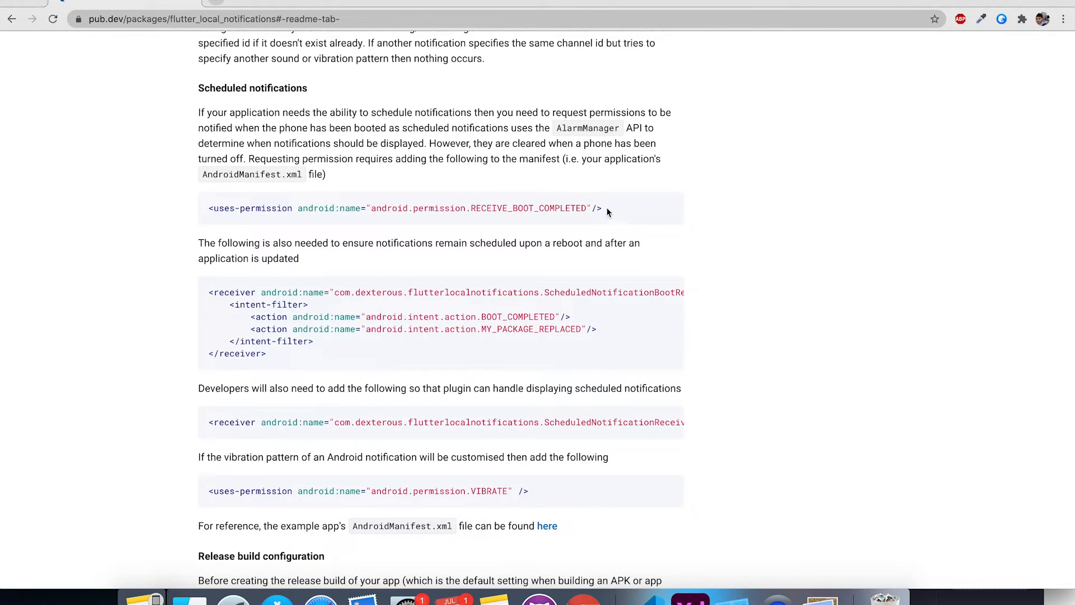
{"action": "triple_click", "coordinate": [404, 208]}
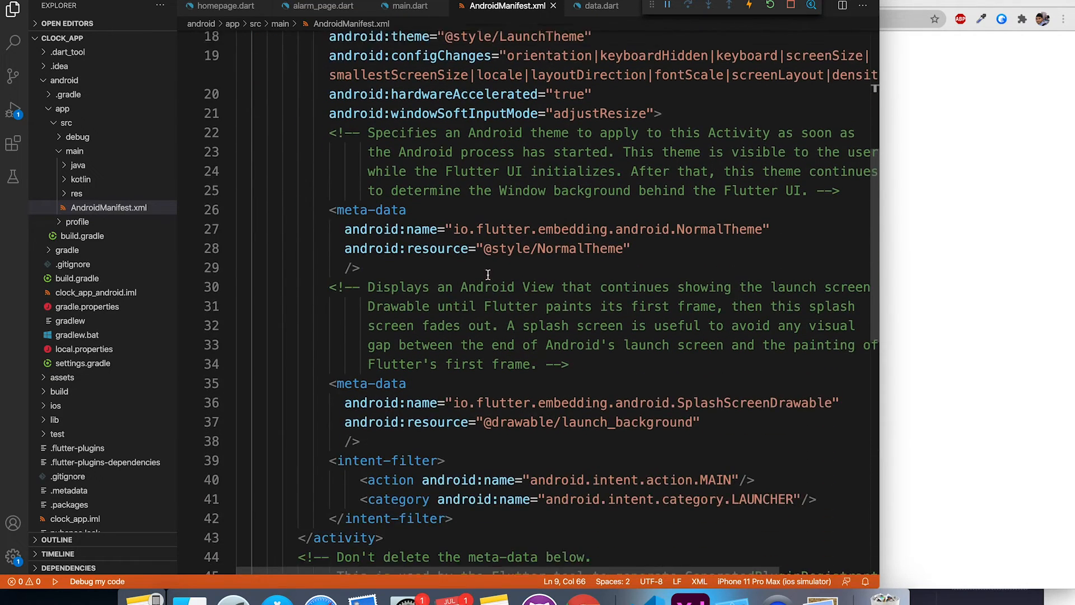
Paste RECEIVE_BOOT_COMPLETED and VIBRATE permissions plus both scheduled-notification receivers into AndroidManifest.xml.
{"action": "scroll", "scroll_direction": "down", "scroll_amount": 3}
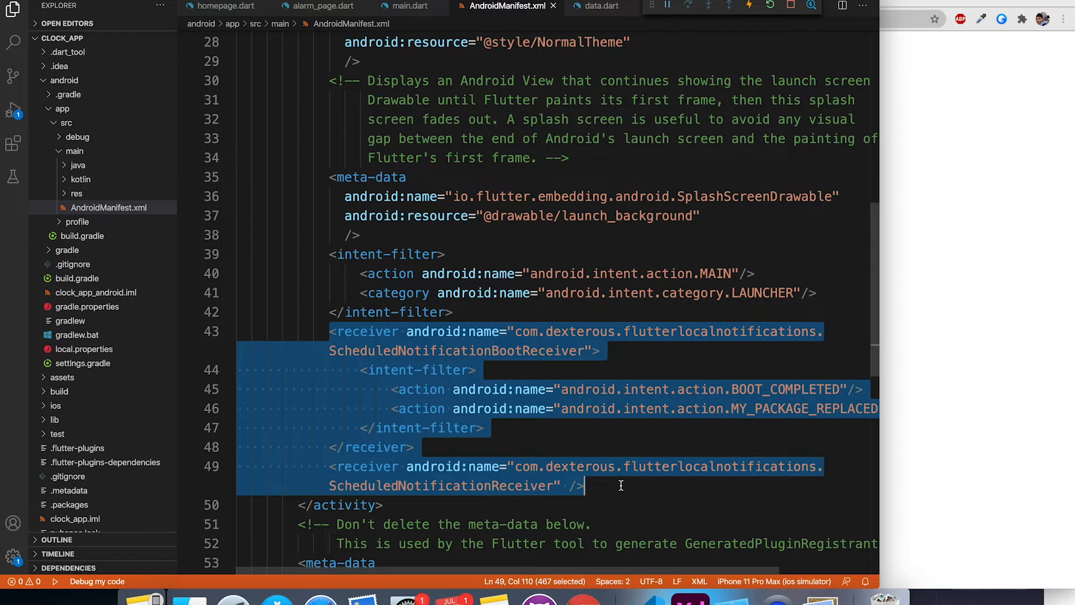
{"action": "scroll", "scroll_direction": "up", "scroll_amount": 3}
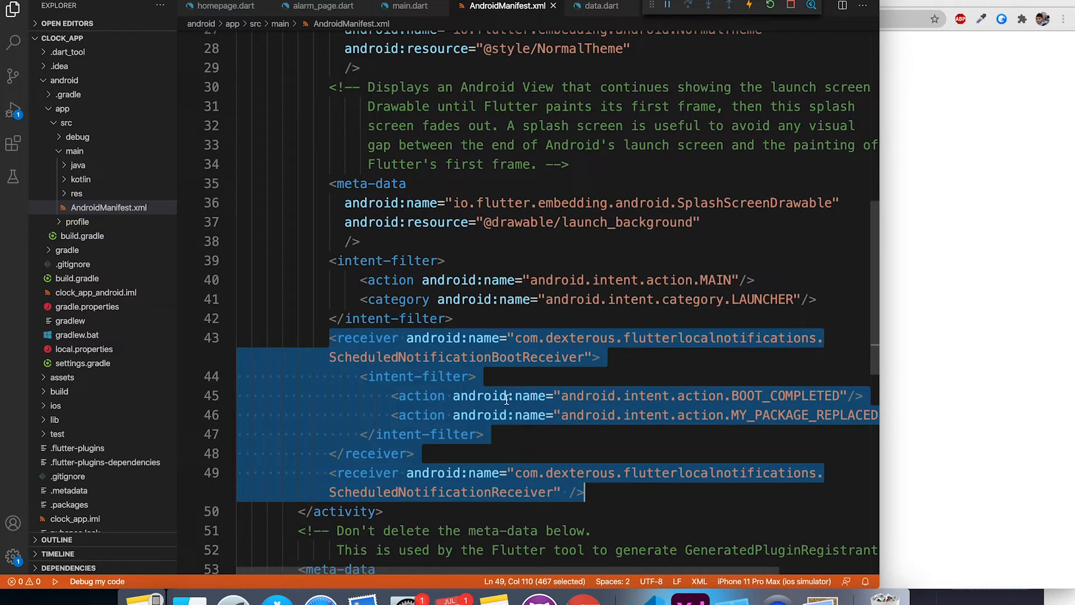
{"action": "scroll", "scroll_direction": "up", "scroll_amount": 3}
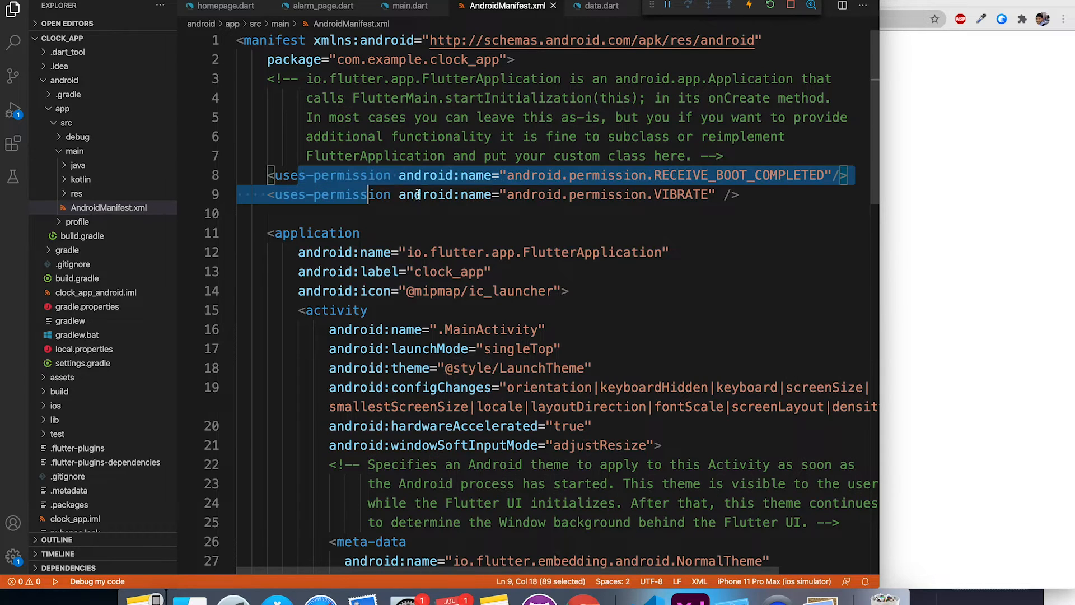
{"action": "left_click", "coordinate": [772, 204]}
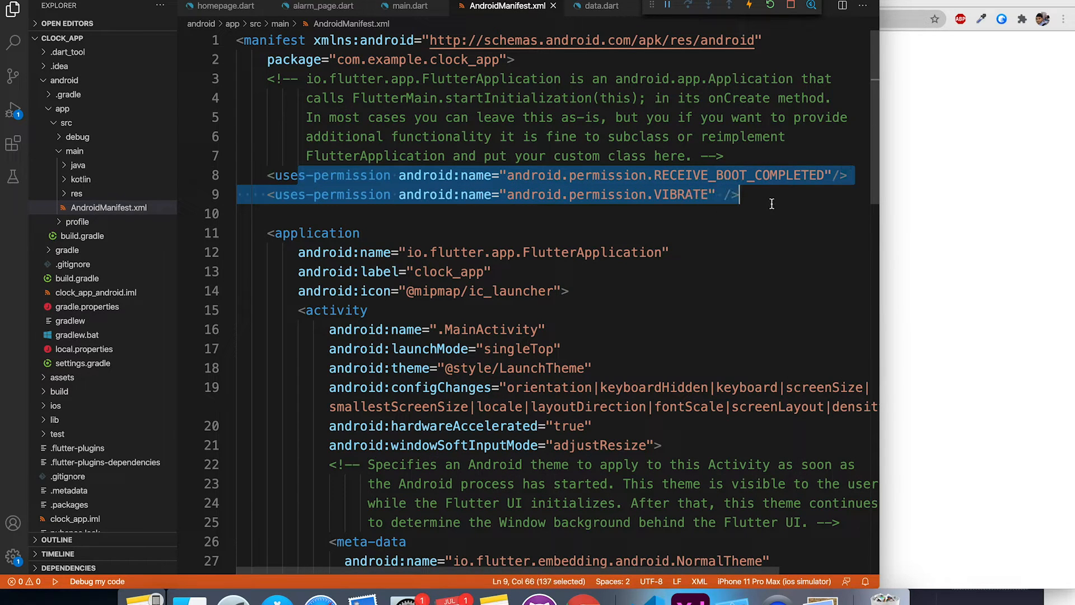
{"action": "left_click", "coordinate": [266, 213]}
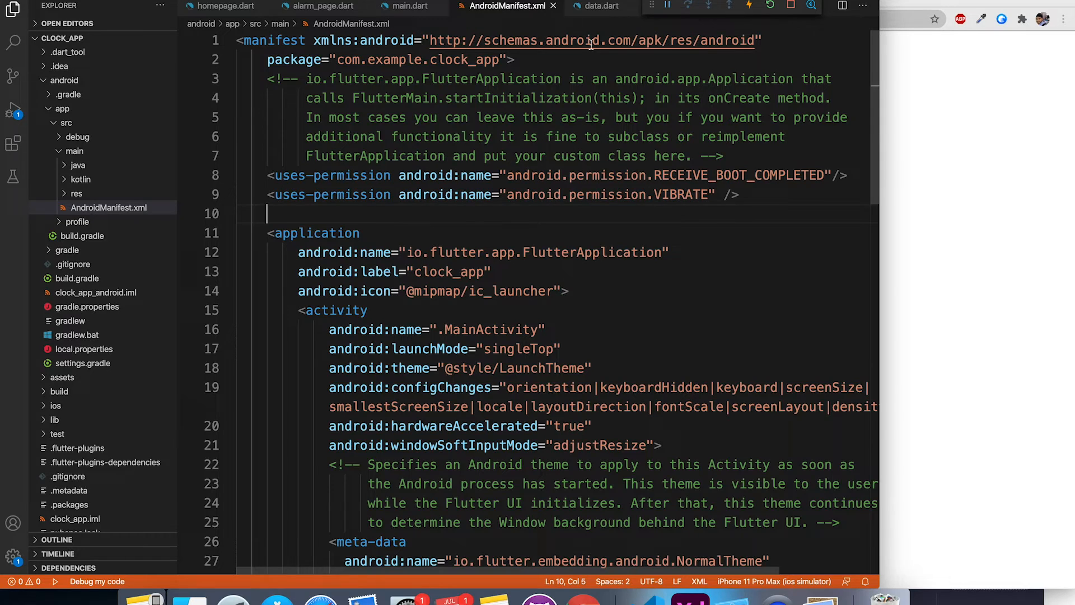
{"action": "left_click", "coordinate": [406, 6]}
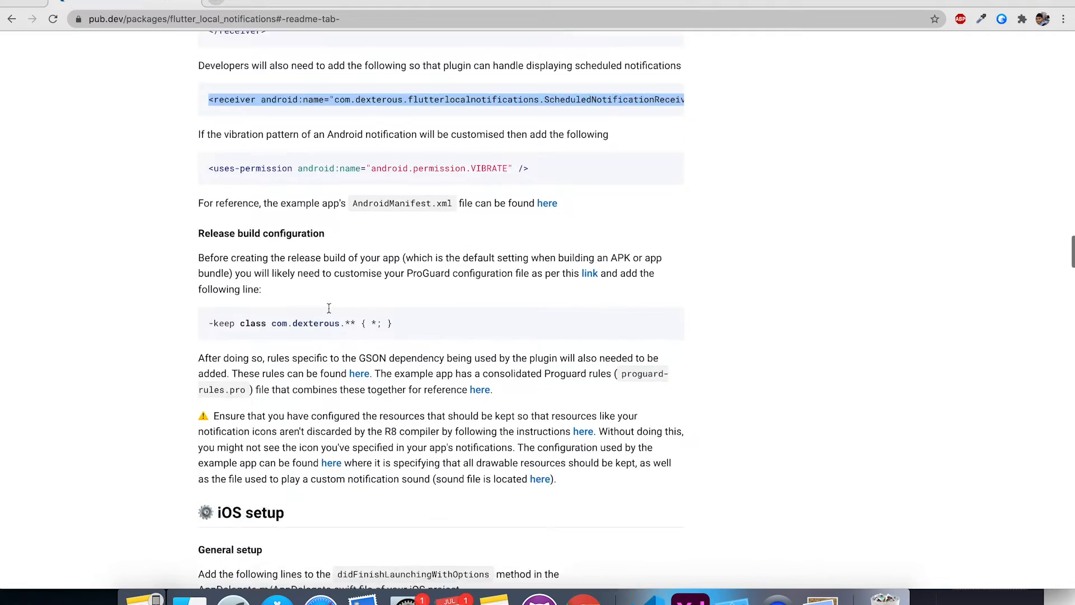
Scroll the readme down to the iOS setup section with the Swift AppDelegate snippet.
{"action": "scroll", "scroll_direction": "down", "scroll_amount": 3}
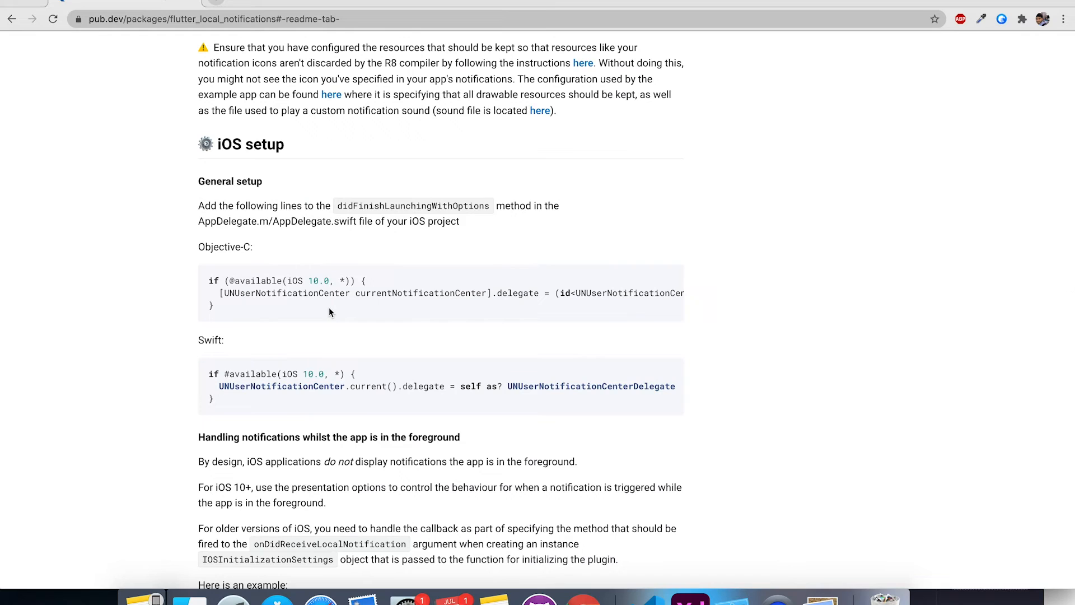
{"action": "mouse_move", "coordinate": [335, 244]}
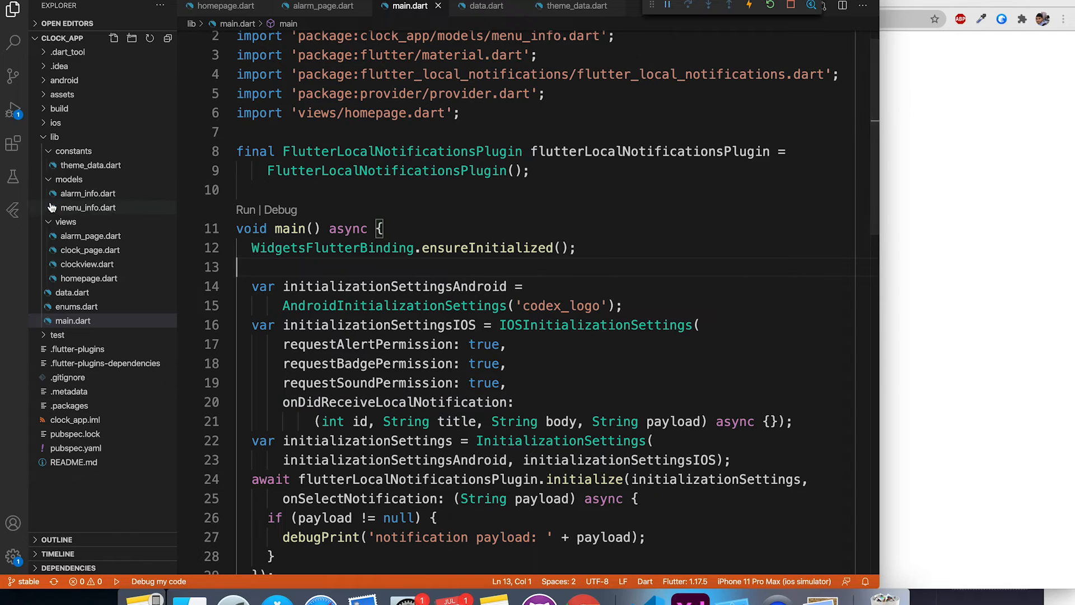
In ios/Runner/AppDelegate.swift, add the if #available(iOS 10.0, *) notification delegate block after plugin registration.
{"action": "left_click", "coordinate": [54, 122]}
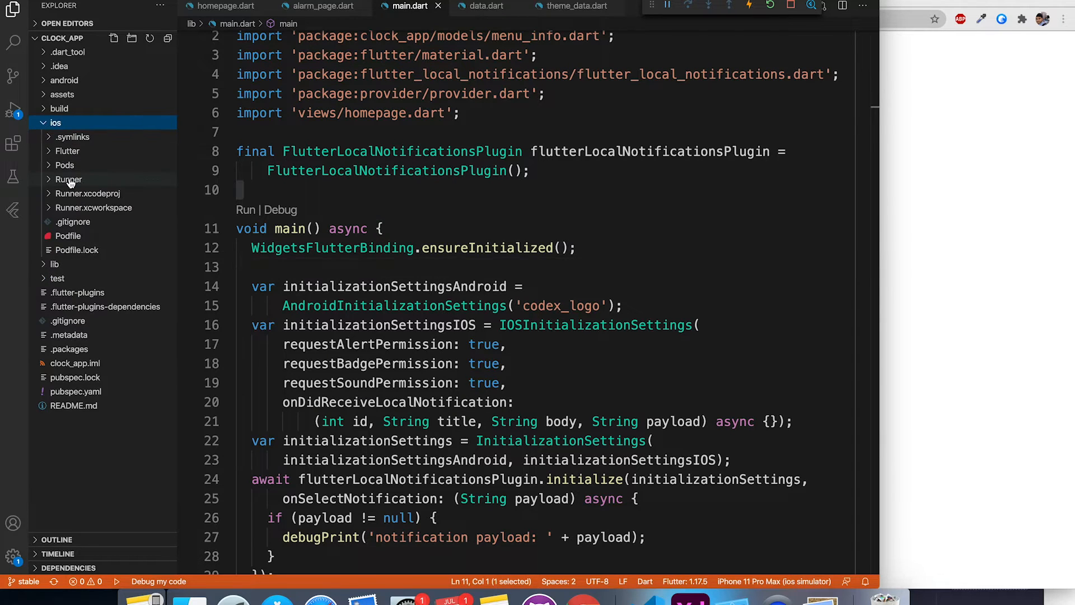
{"action": "left_click", "coordinate": [68, 179]}
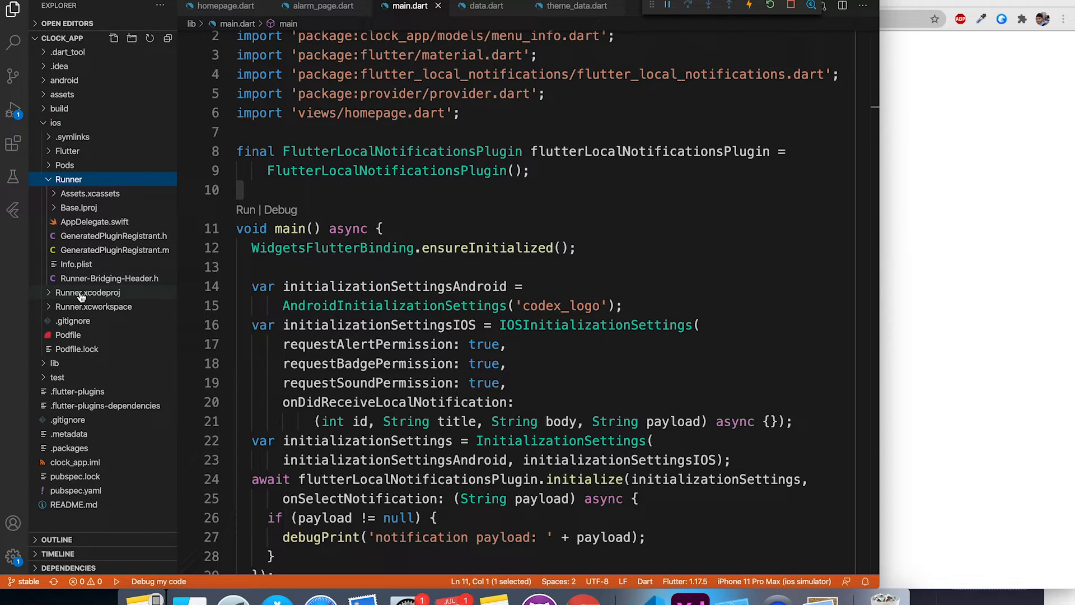
{"action": "left_click", "coordinate": [94, 222]}
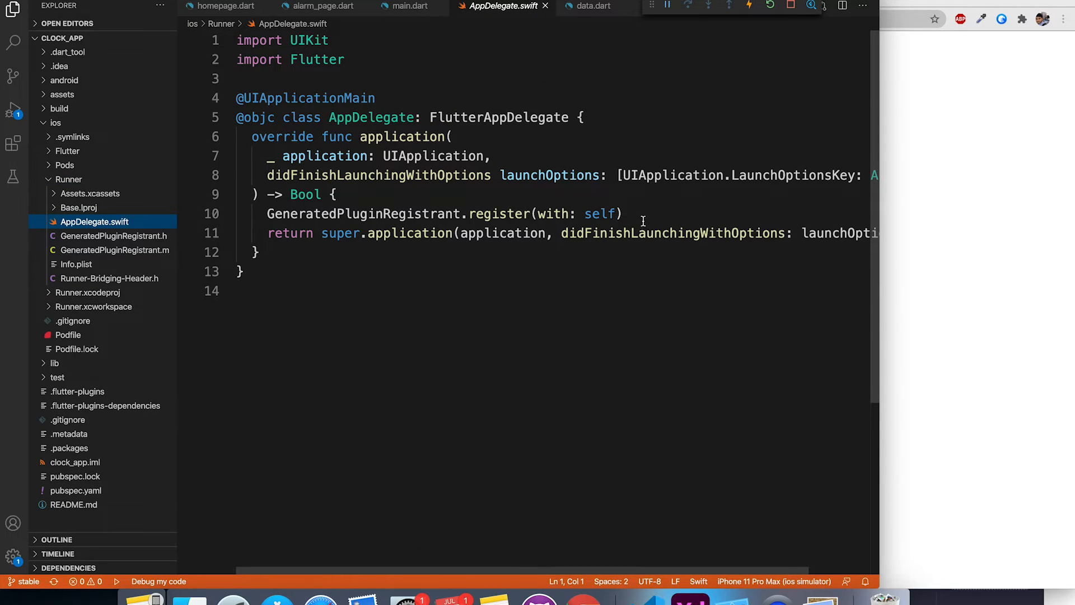
{"action": "left_click", "coordinate": [620, 213]}
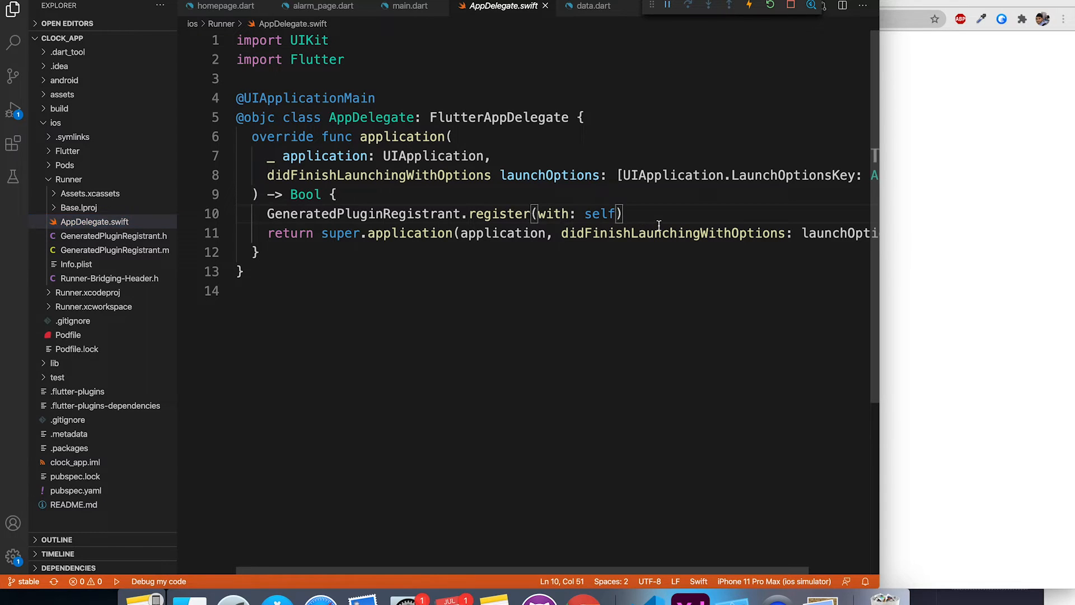
{"action": "type", "text": "if #available(iOS 10.0, *) {"}
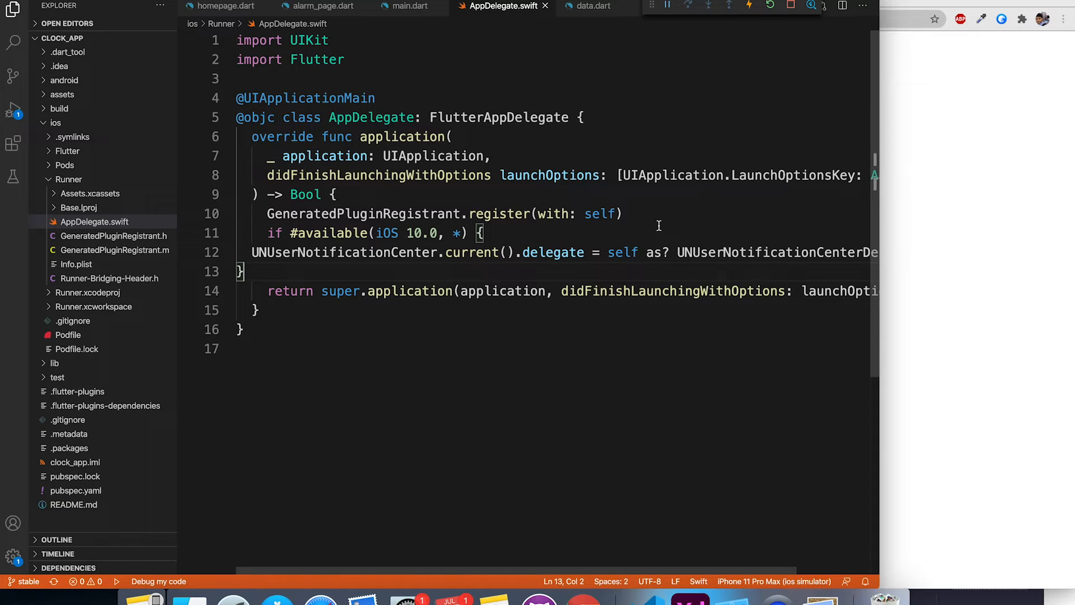
{"action": "mouse_move", "coordinate": [769, 39]}
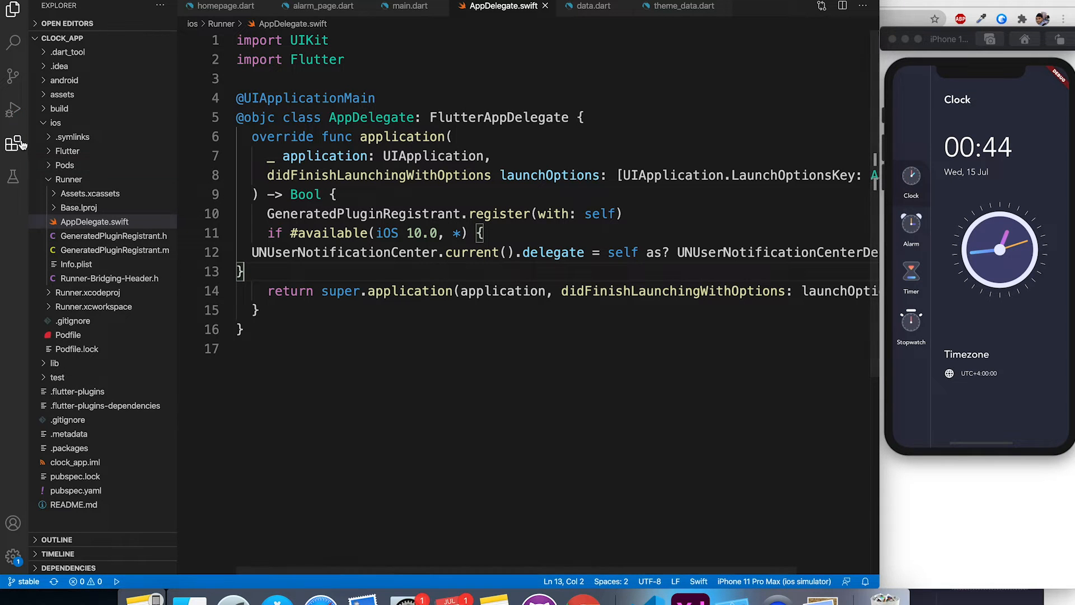
Launch the clock app in debug on the iOS simulator and allow it to send notifications.
{"action": "left_click", "coordinate": [12, 110]}
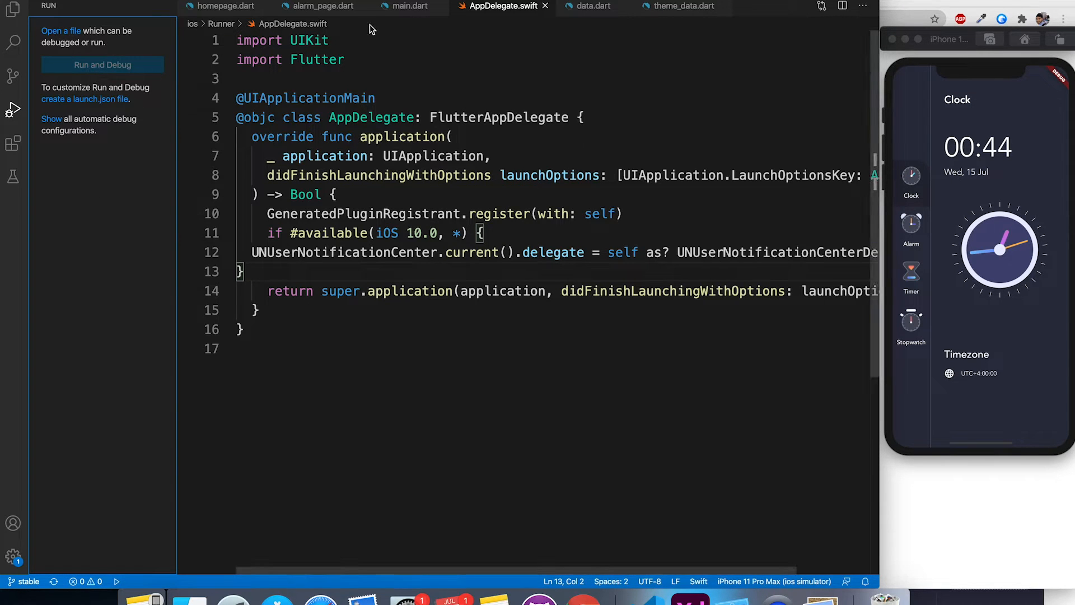
{"action": "left_click", "coordinate": [408, 6]}
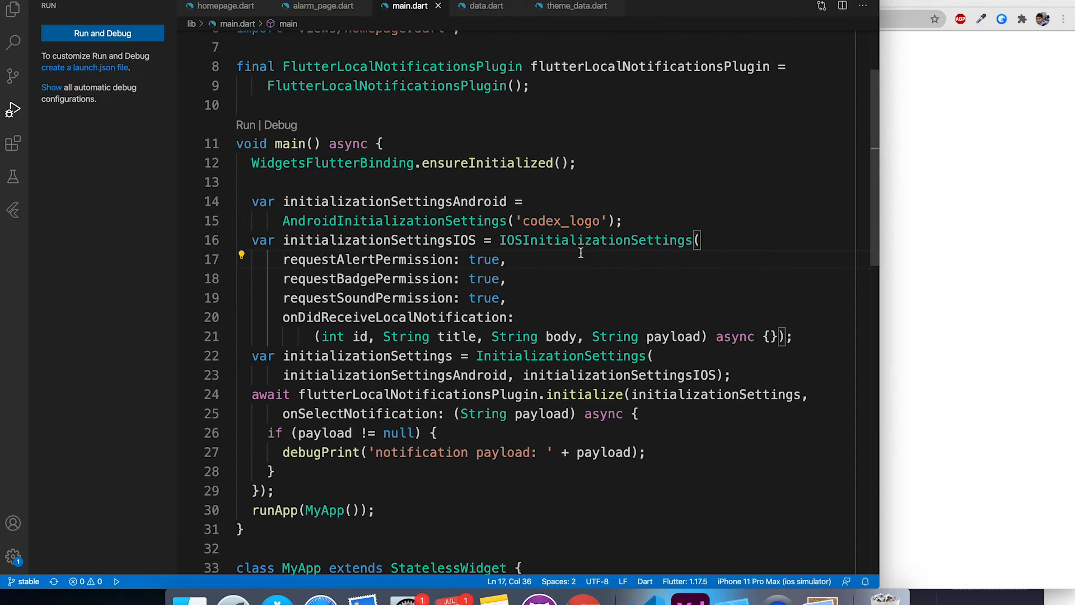
{"action": "left_click", "coordinate": [102, 33]}
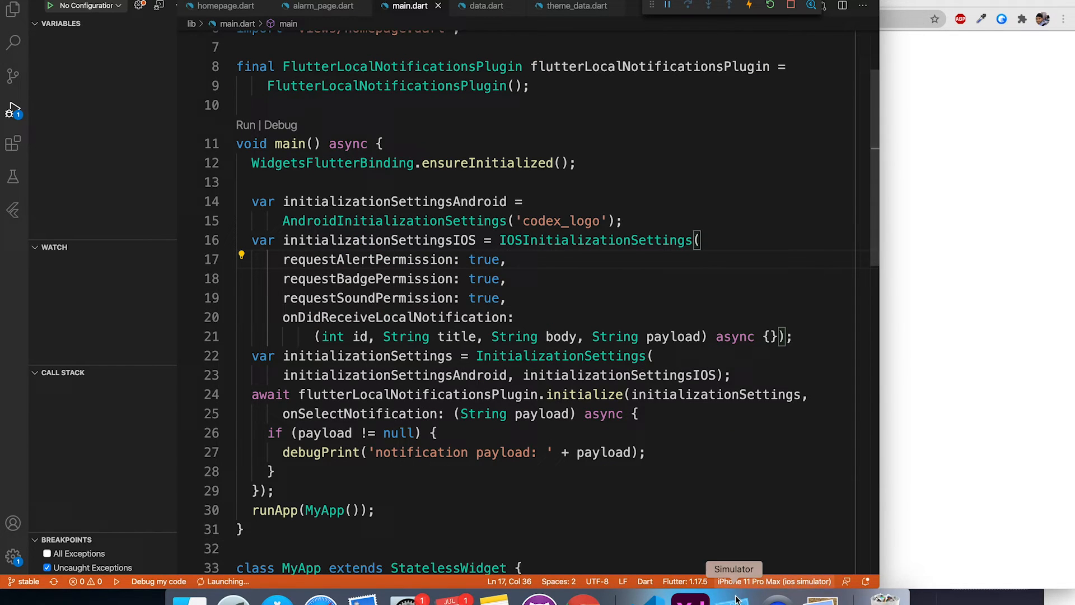
{"action": "left_click", "coordinate": [733, 569]}
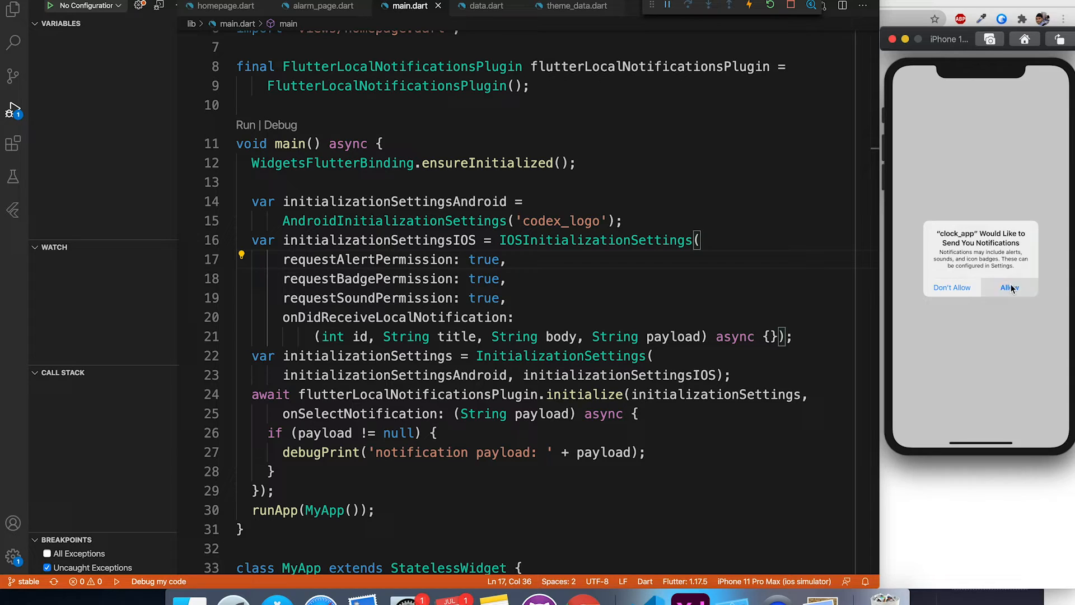
{"action": "left_click", "coordinate": [1009, 287]}
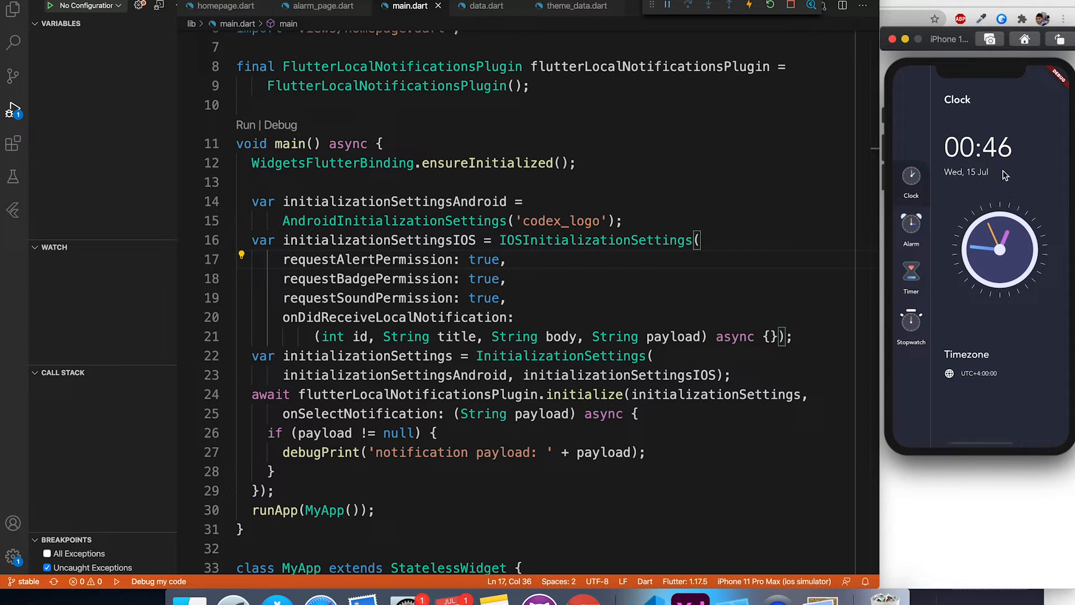
{"action": "left_click", "coordinate": [911, 229]}
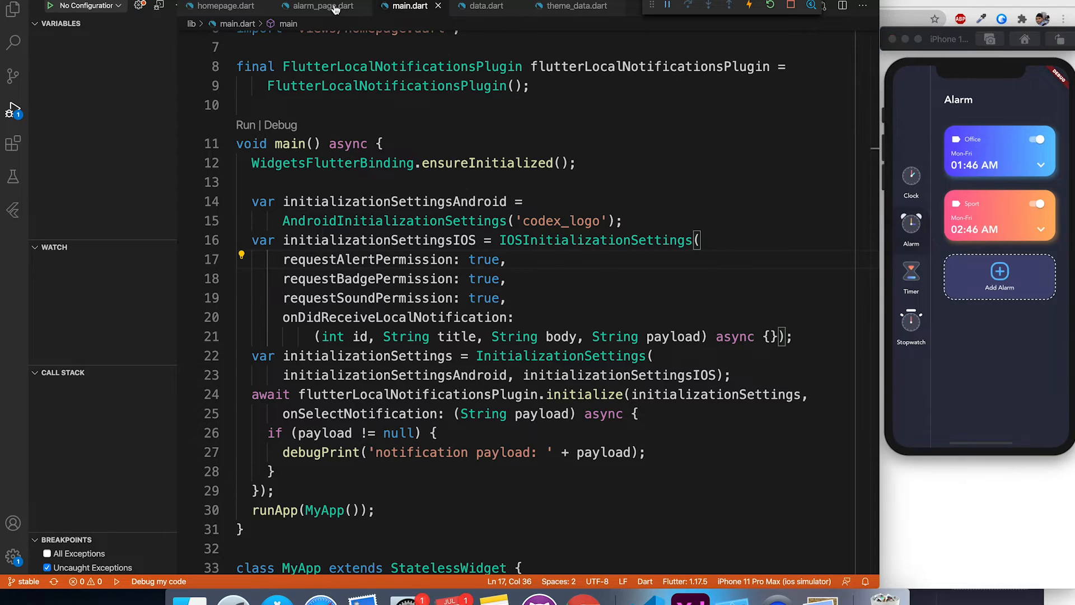
Expand the Add Alarm onPressed handler's body in alarm_page.dart.
{"action": "left_click", "coordinate": [320, 6]}
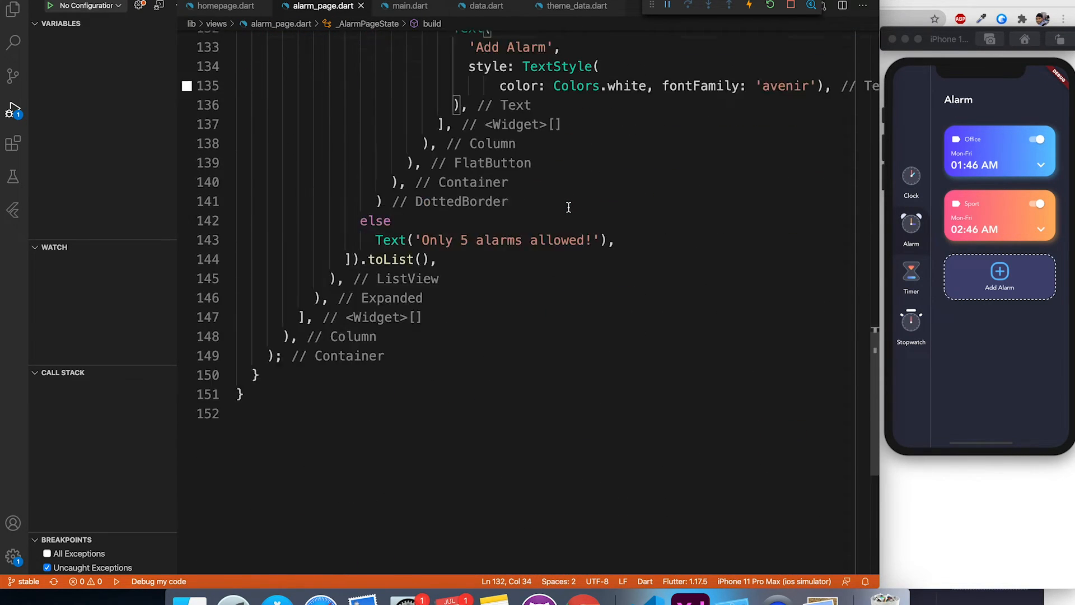
{"action": "scroll", "scroll_direction": "up", "scroll_amount": 3}
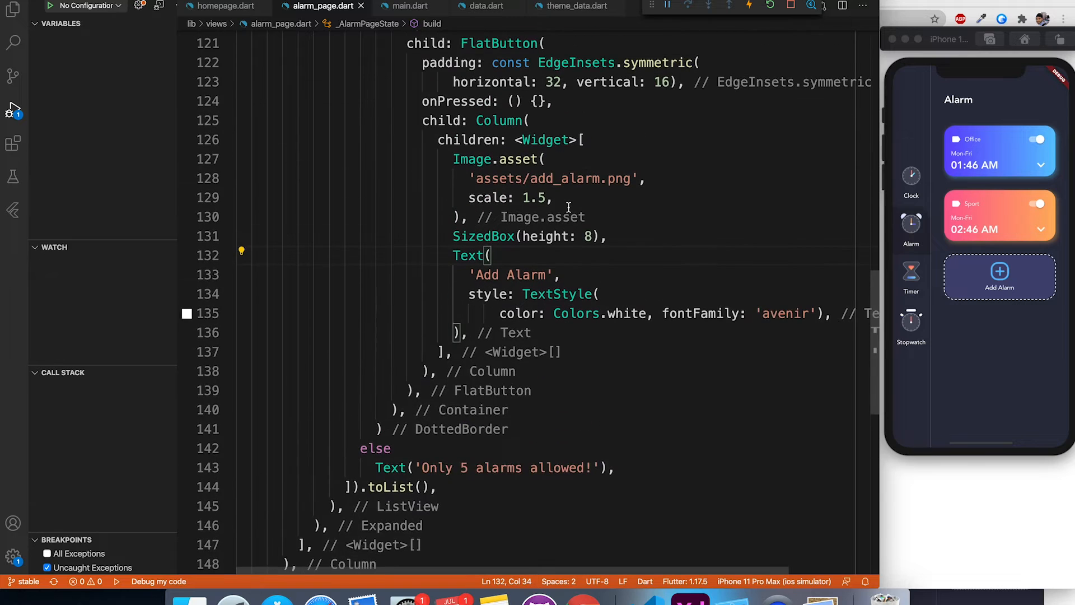
{"action": "scroll", "scroll_direction": "up", "scroll_amount": 3}
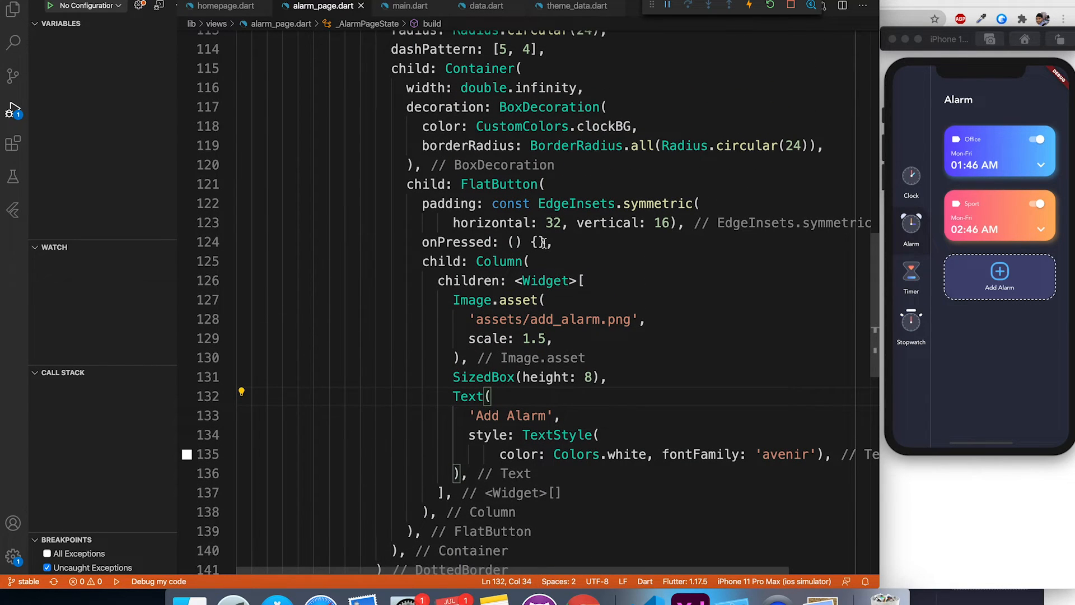
{"action": "key", "text": "enter"}
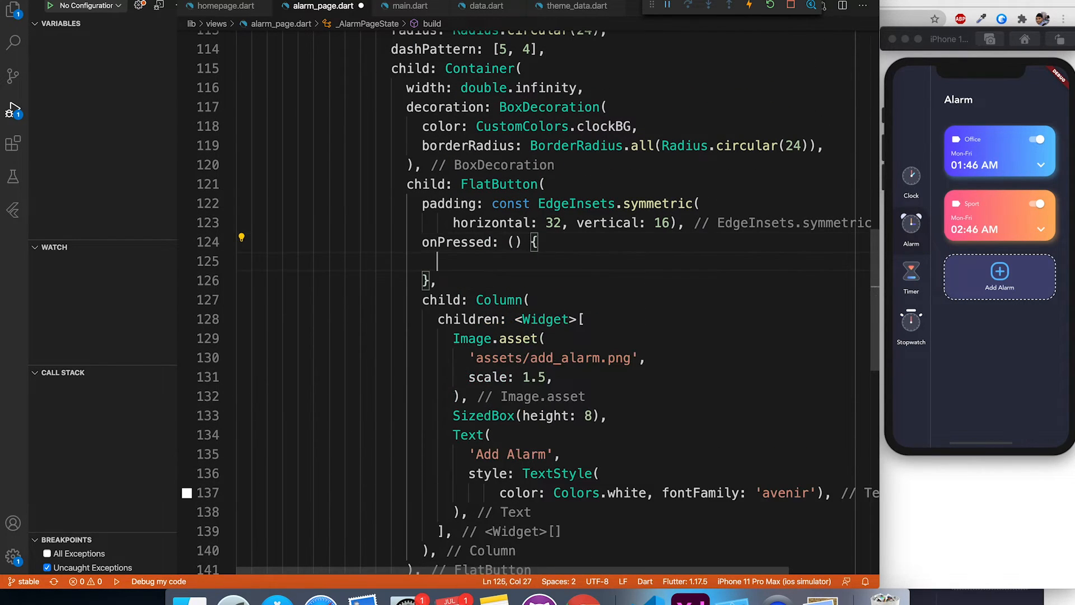
Below build(), write void scheduleAlarm() scheduling the Office notification ten seconds ahead.
{"action": "scroll", "scroll_direction": "down", "scroll_amount": 3}
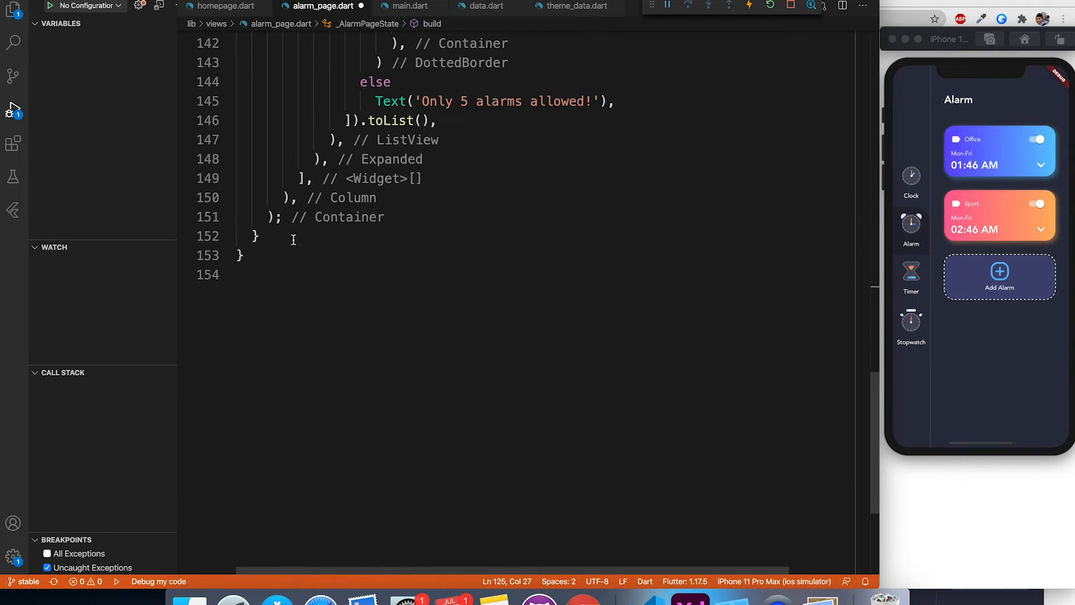
{"action": "key", "text": "enter"}
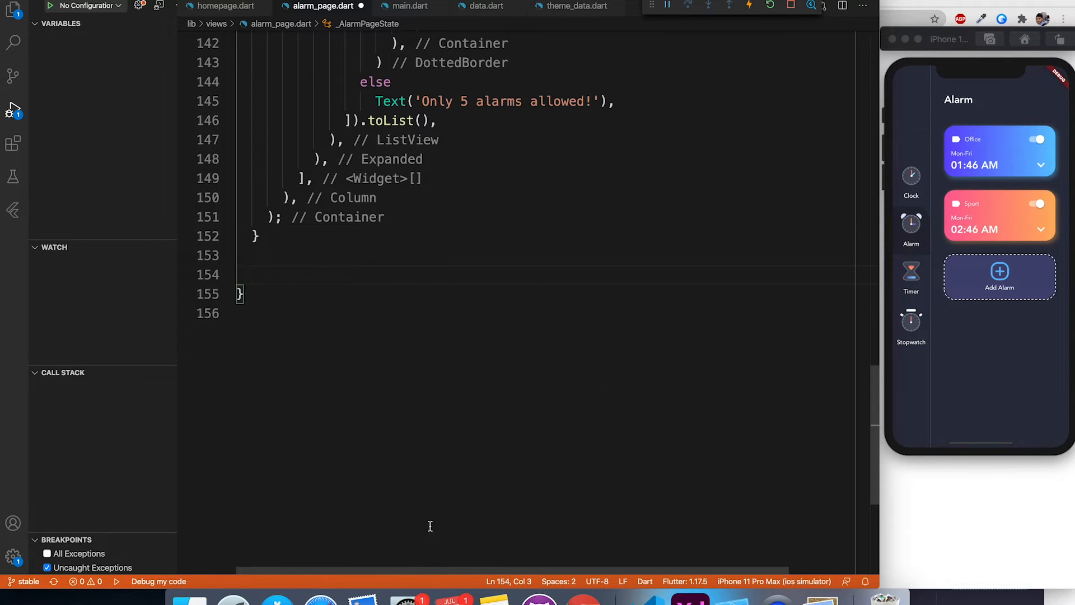
{"action": "type", "text": "void sched"}
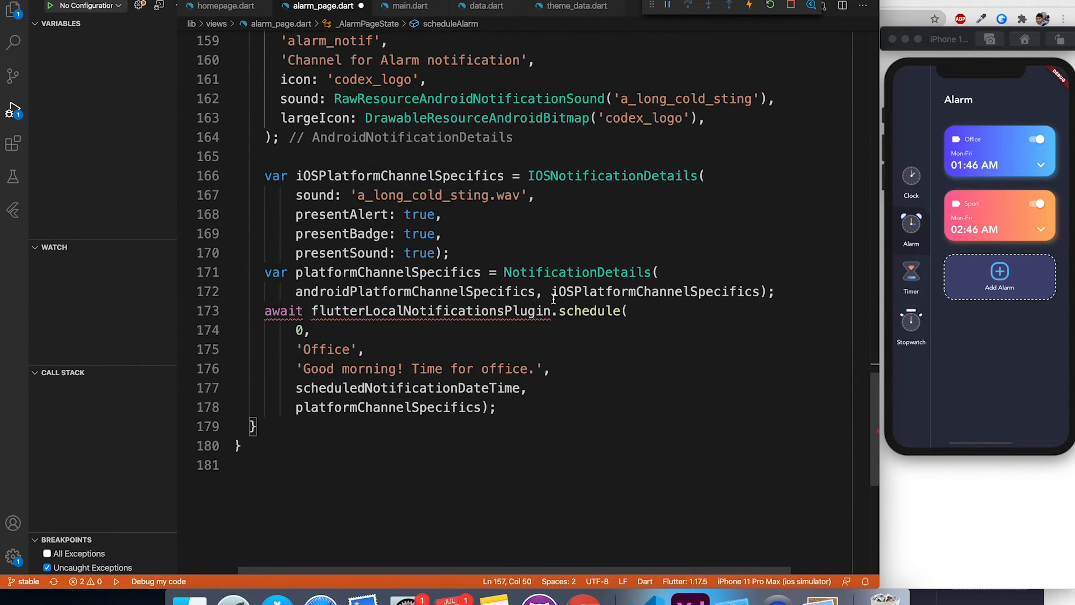
{"action": "scroll", "scroll_direction": "up", "scroll_amount": 3}
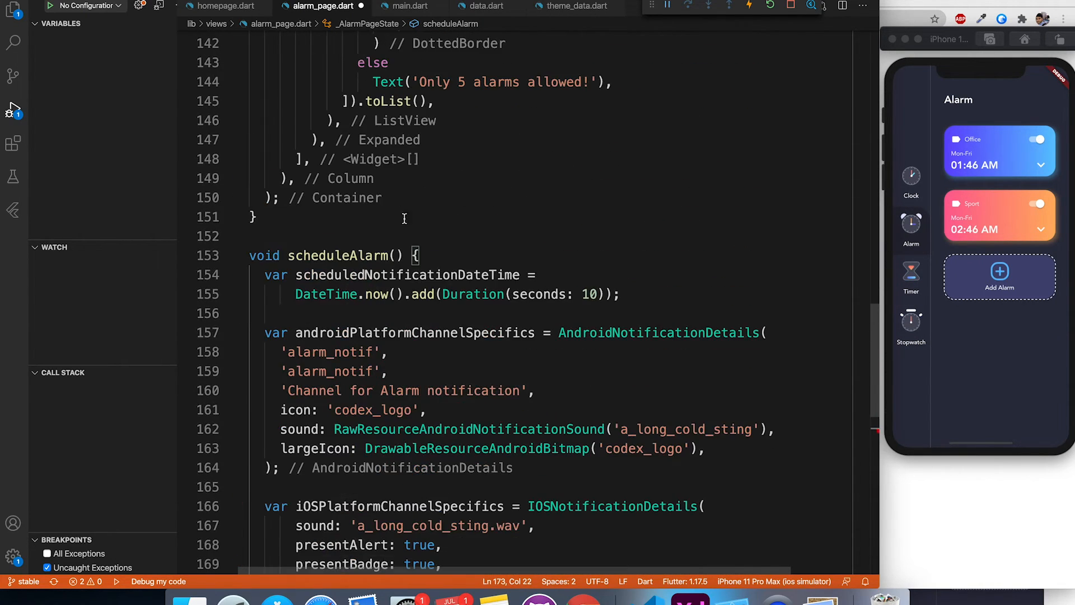
Mark the scheduleAlarm() function as async.
{"action": "type", "text": "async"}
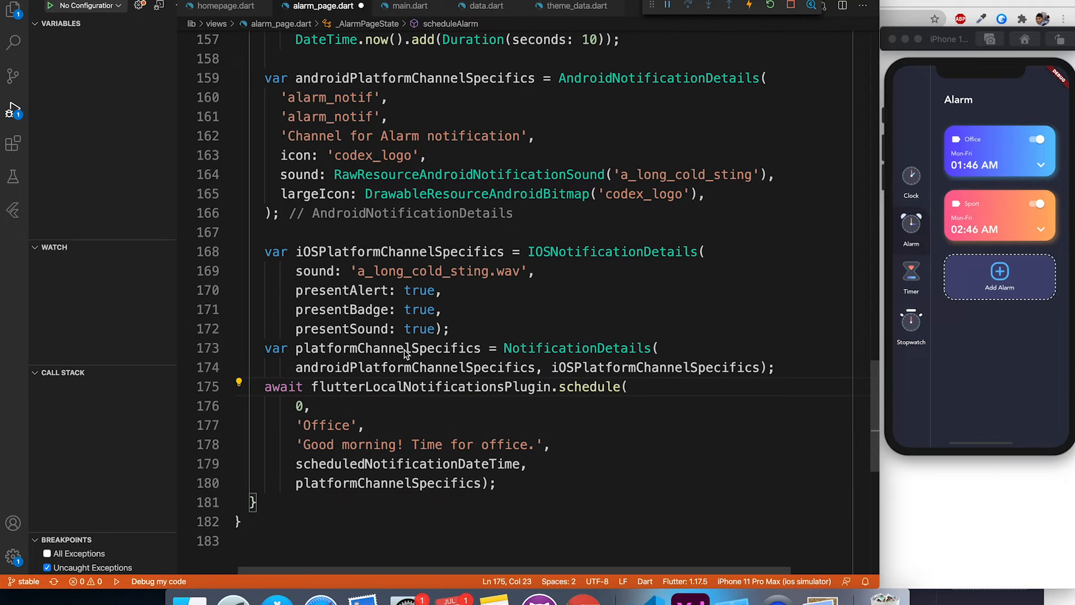
{"action": "scroll", "scroll_direction": "up", "scroll_amount": 3}
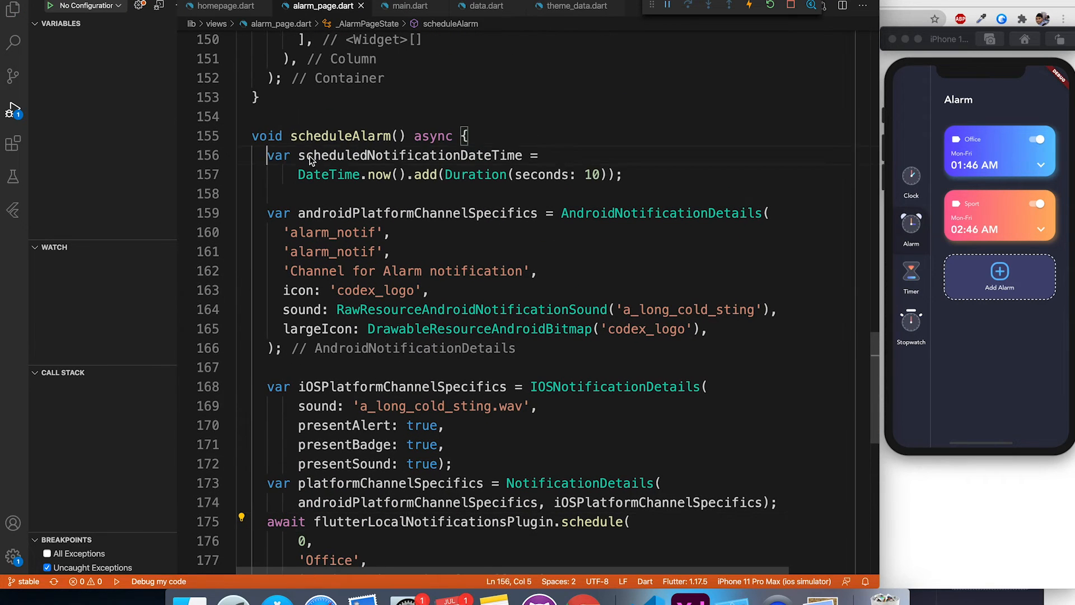
{"action": "left_click", "coordinate": [593, 174]}
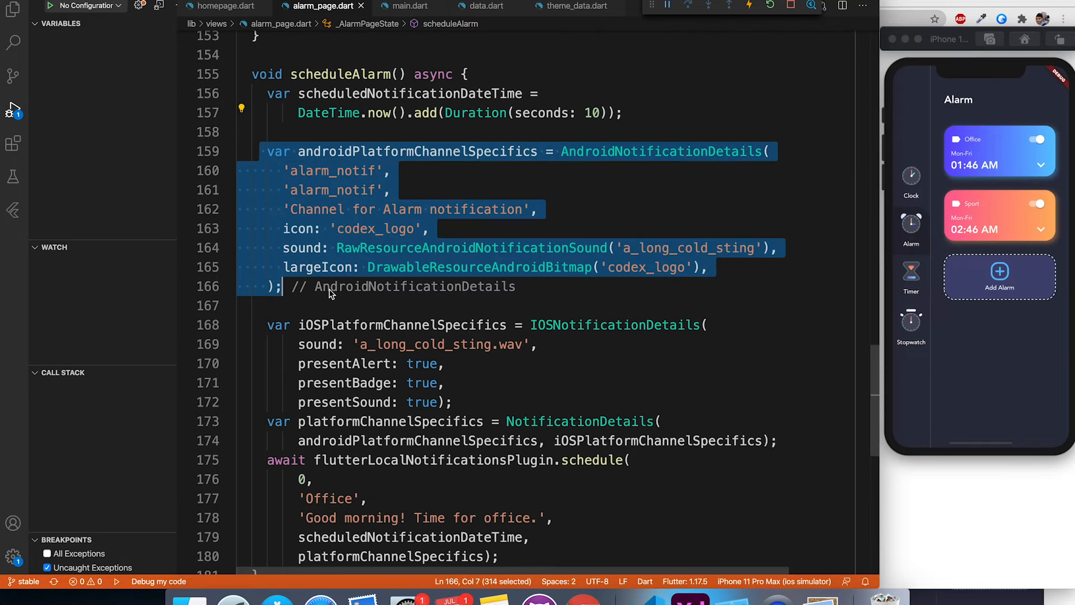
Review the notification details, including the codex_logo large icon, and save to hot reload.
{"action": "double_click", "coordinate": [343, 189]}
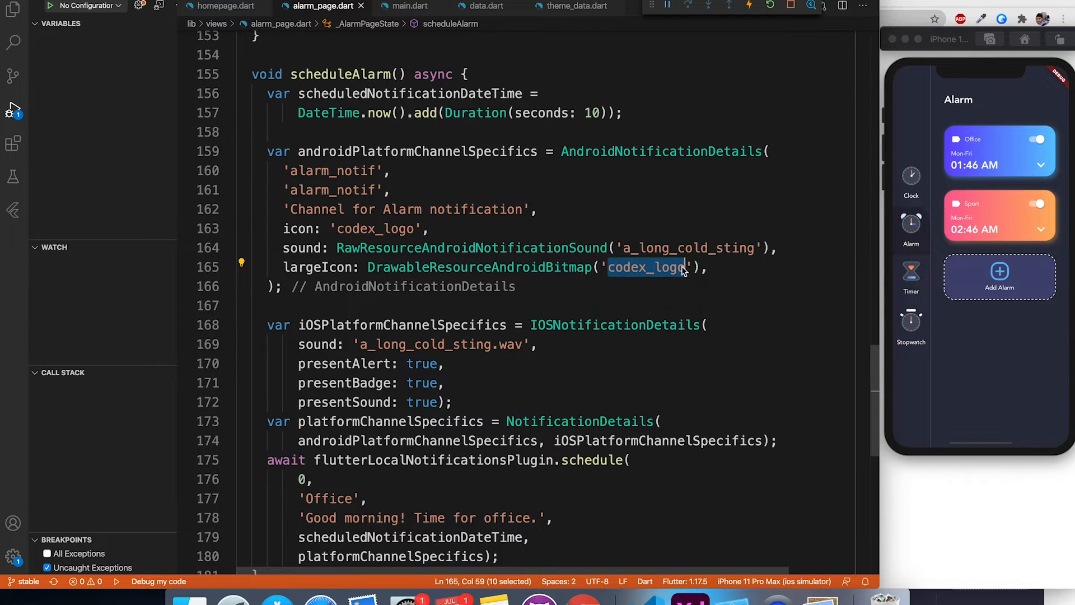
{"action": "scroll", "scroll_direction": "down", "scroll_amount": 3}
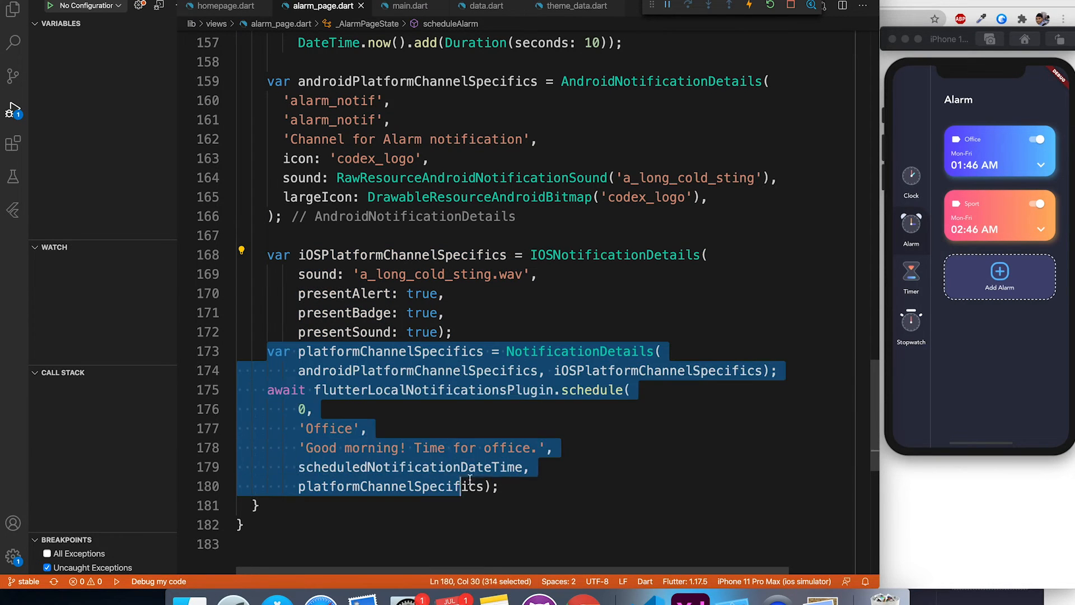
{"action": "left_click", "coordinate": [544, 477]}
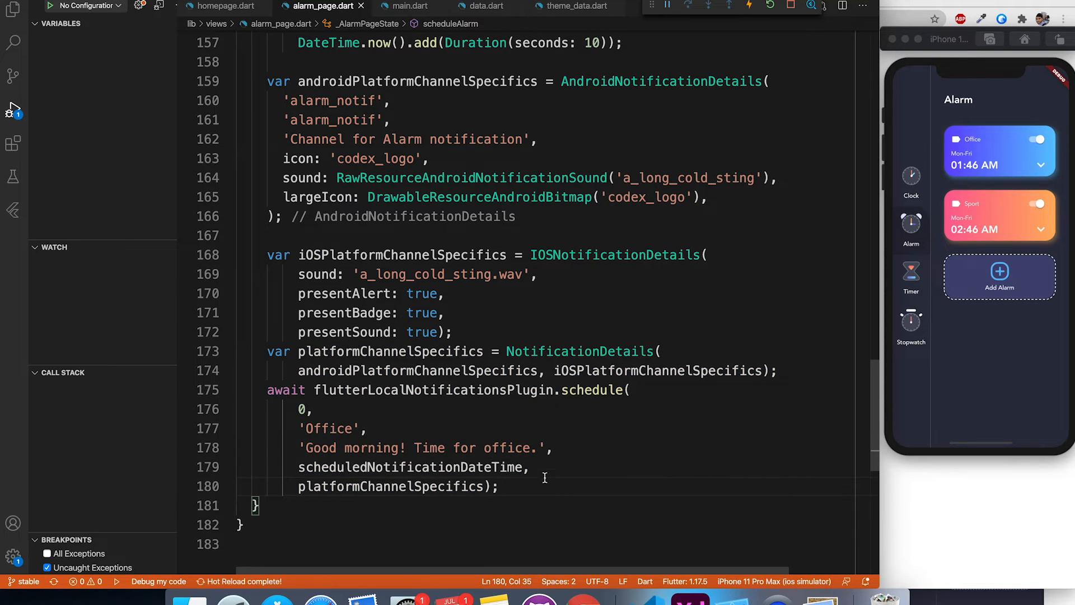
{"action": "scroll", "scroll_direction": "up", "scroll_amount": 3}
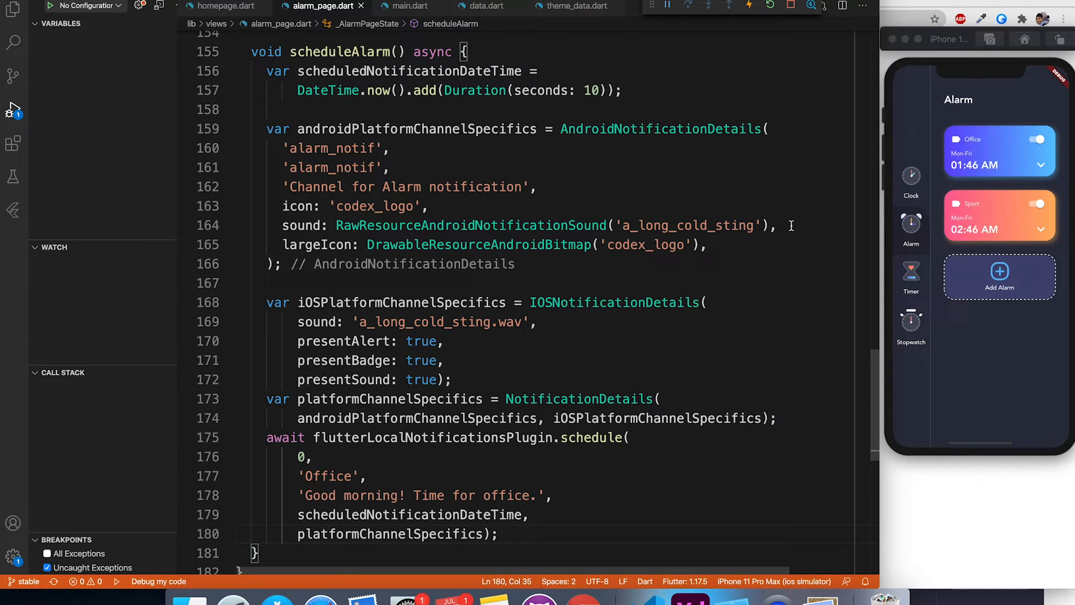
{"action": "scroll", "scroll_direction": "up", "scroll_amount": 3}
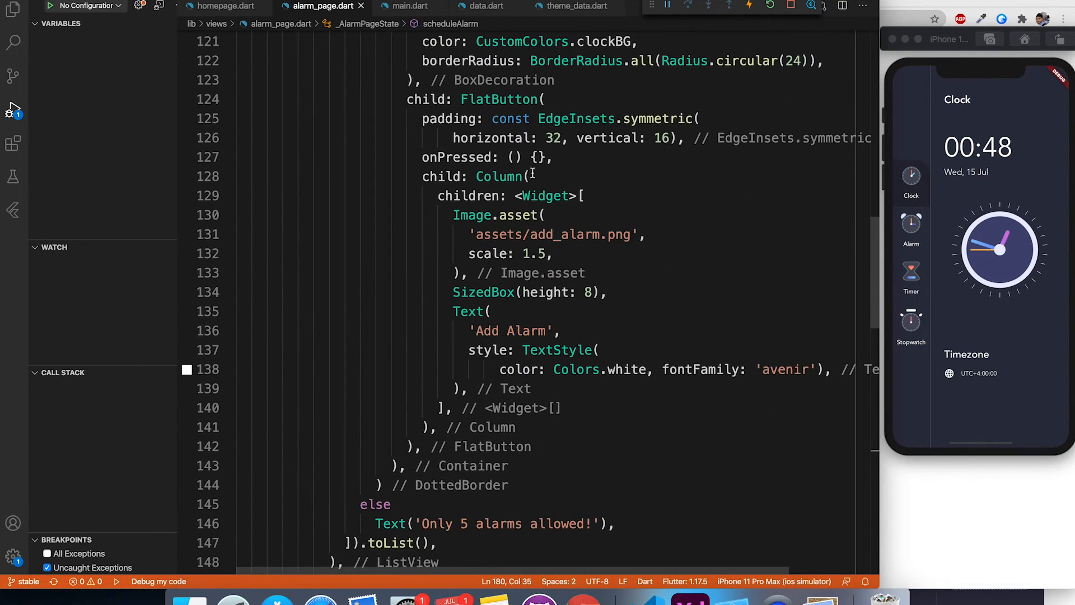
Call scheduleAlarm(); in onPressed, then confirm the Office notification arrives on the simulator.
{"action": "type", "text": "scheduleAlarm()"}
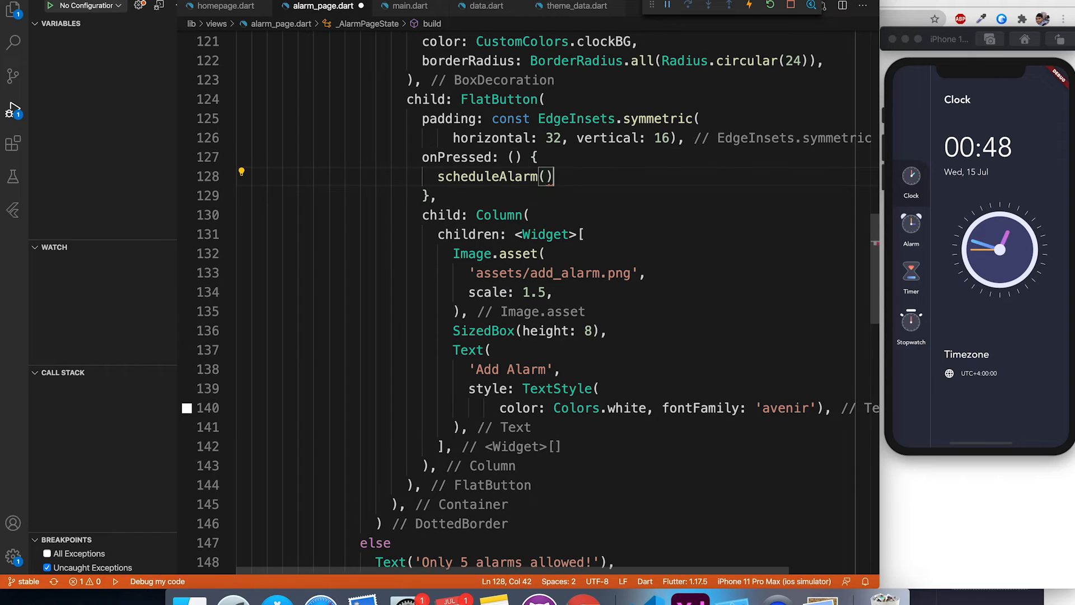
{"action": "type", "text": ";"}
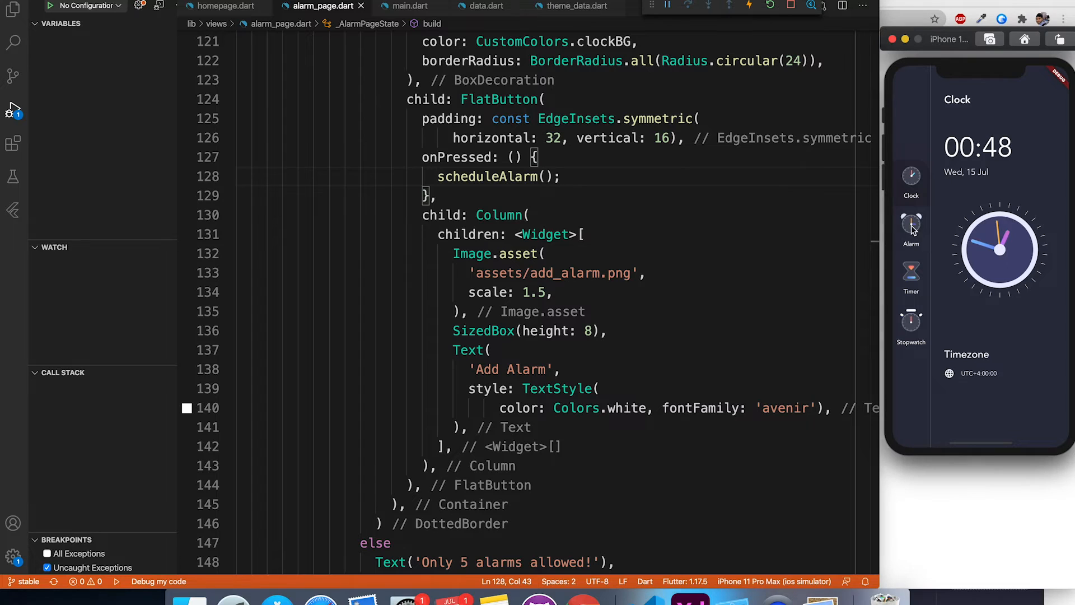
{"action": "left_click", "coordinate": [910, 226]}
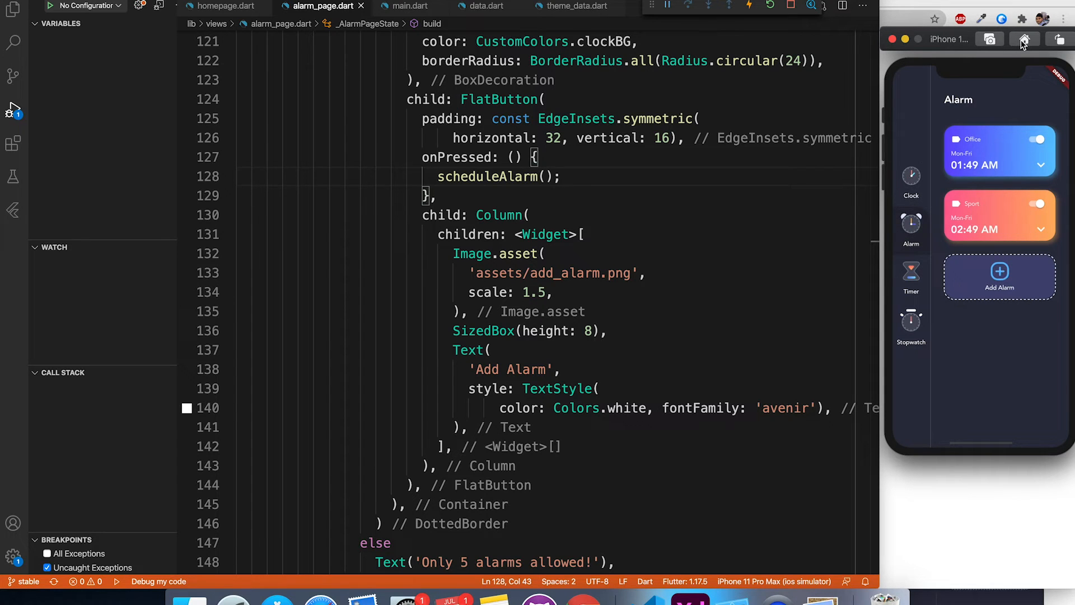
{"action": "left_click", "coordinate": [1024, 39]}
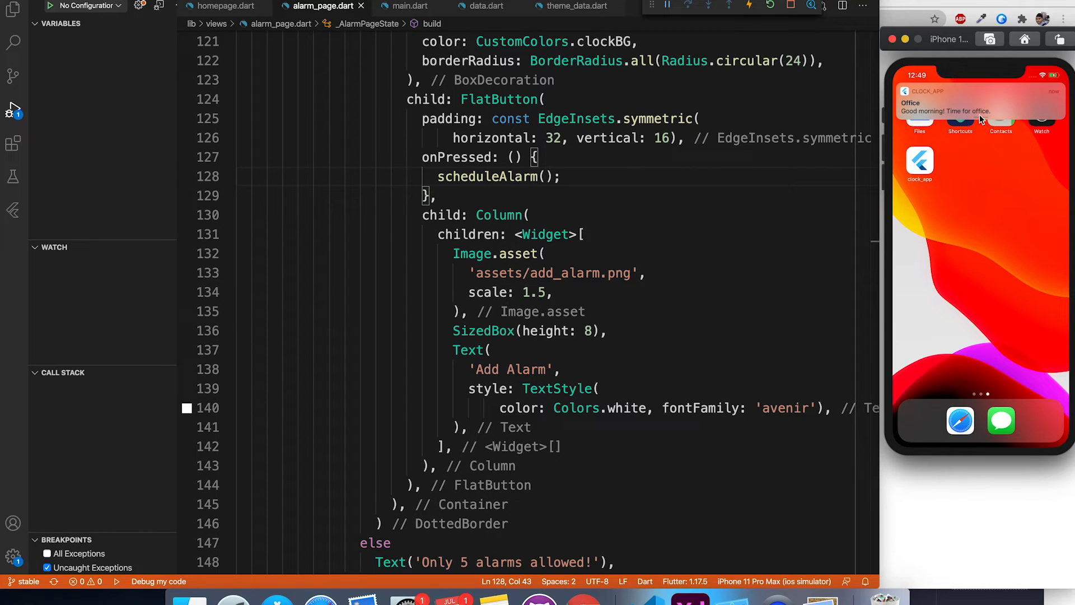
{"action": "left_click", "coordinate": [980, 110]}
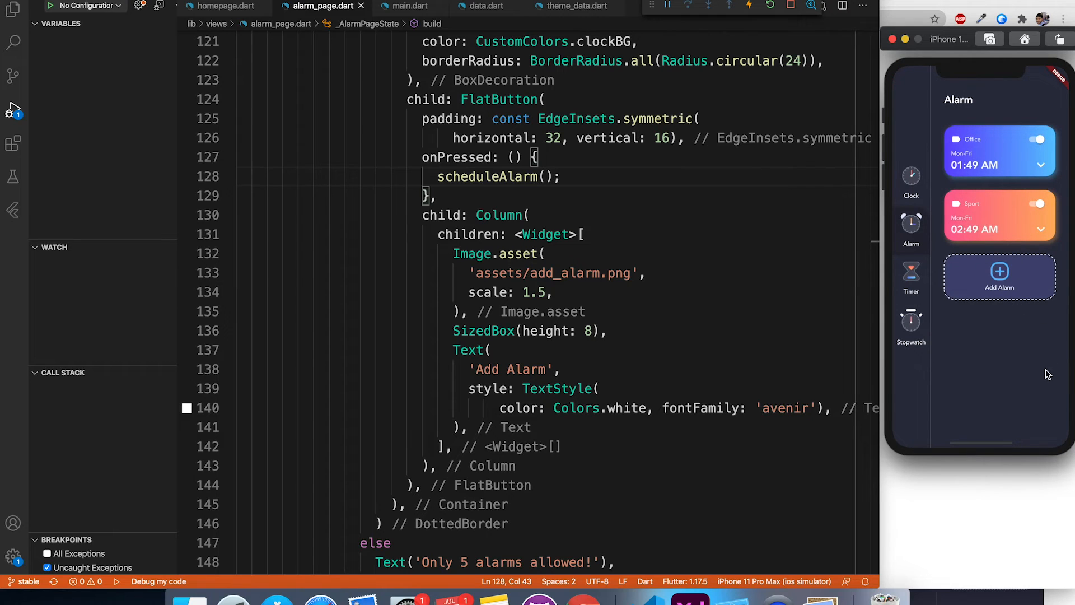
Review the iOS sound parameter, then bring up the ios folder's context menu in Explorer.
{"action": "scroll", "scroll_direction": "down", "scroll_amount": 3}
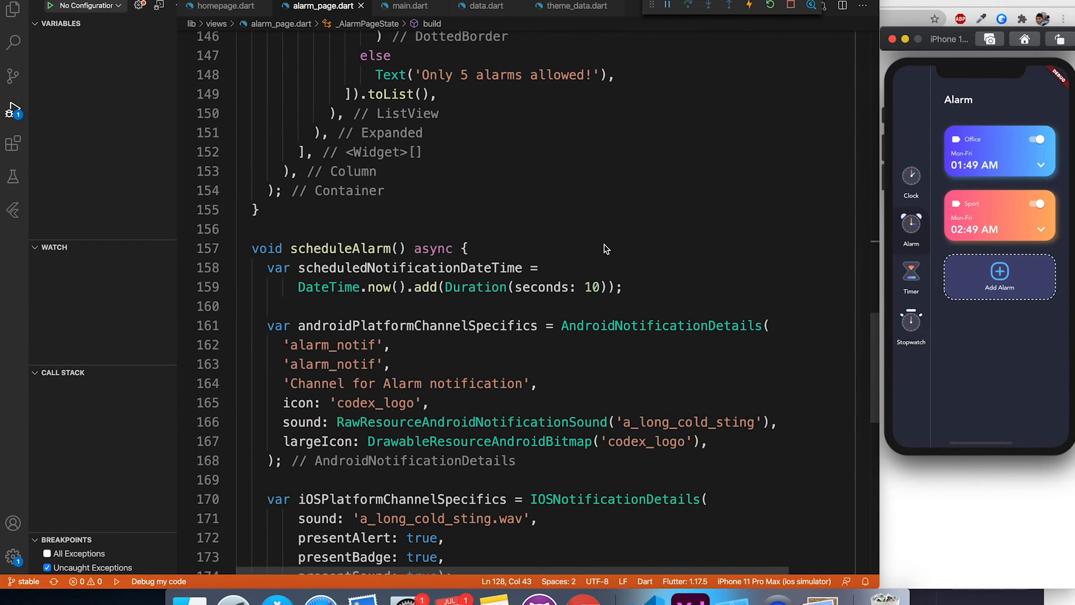
{"action": "scroll", "scroll_direction": "down", "scroll_amount": 3}
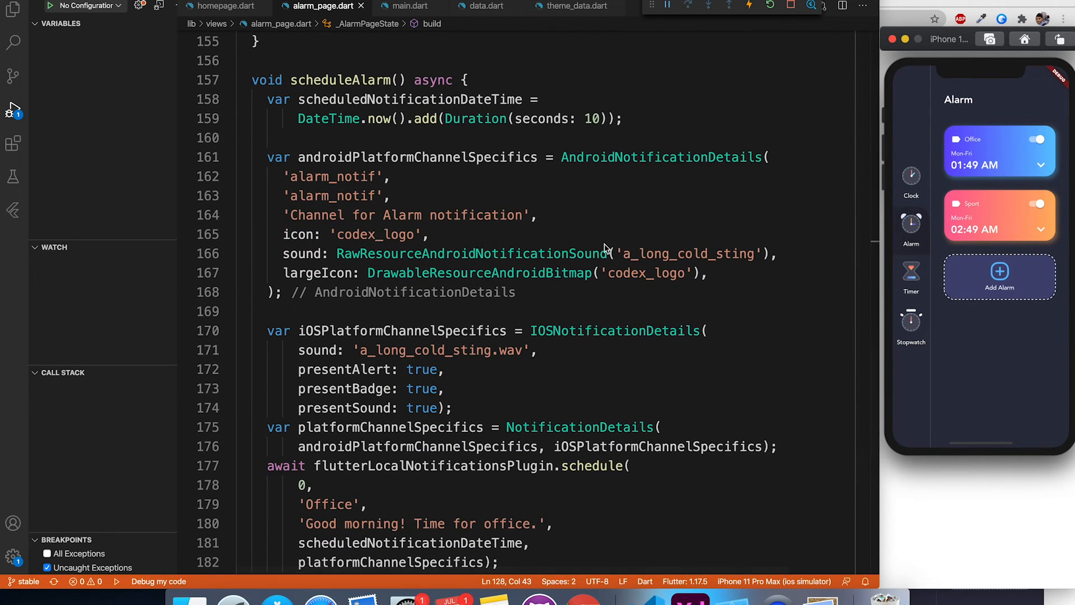
{"action": "scroll", "scroll_direction": "down", "scroll_amount": 3}
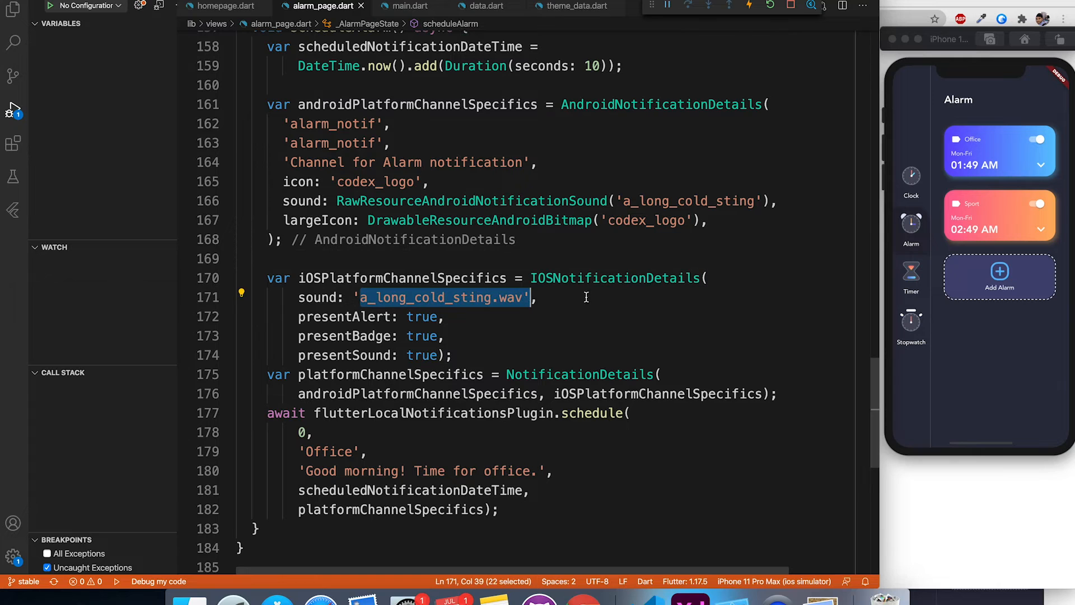
{"action": "left_click", "coordinate": [12, 11]}
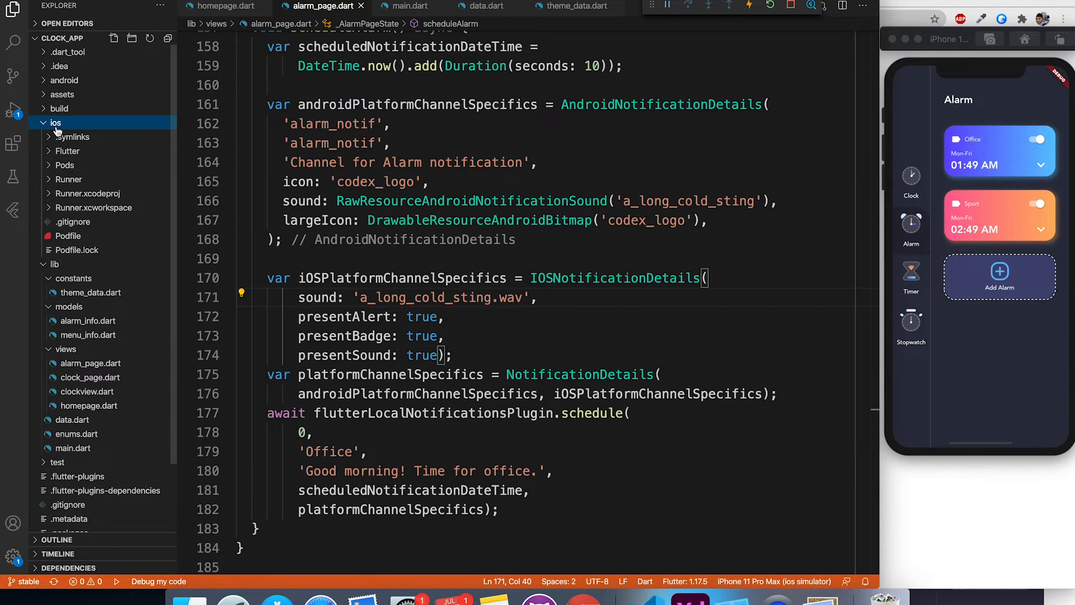
{"action": "right_click", "coordinate": [56, 122]}
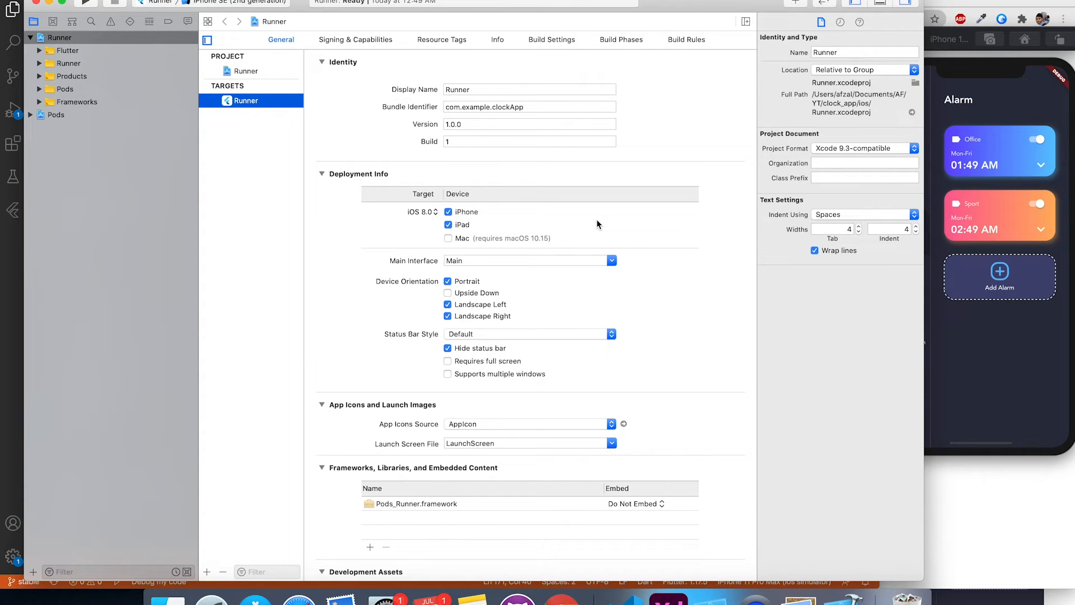
Add a_long_cold_sting.wav from AF/temp to the Runner project and inspect it.
{"action": "right_click", "coordinate": [59, 38]}
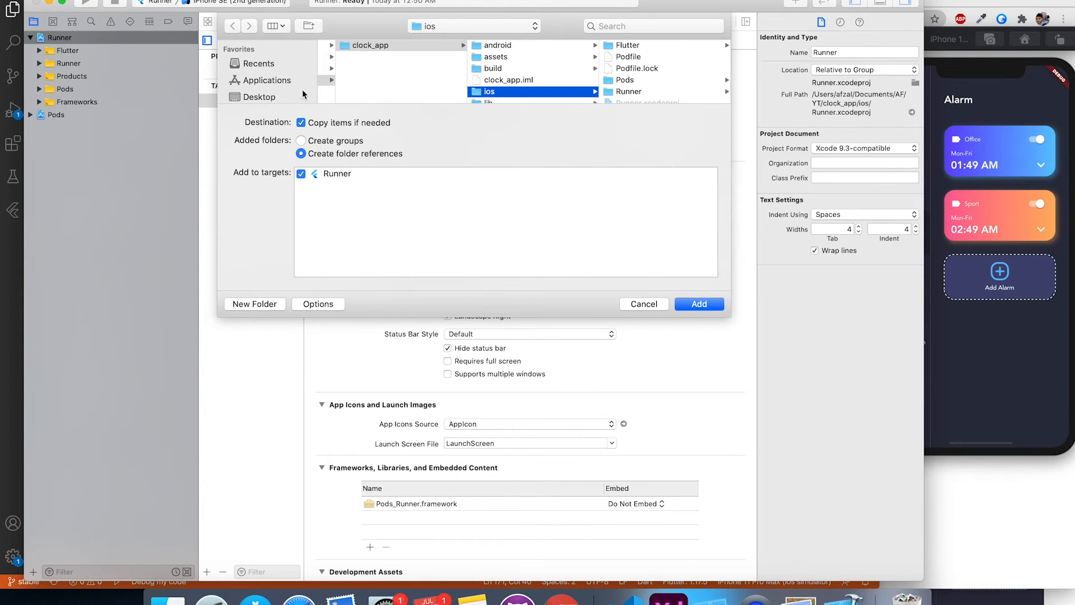
{"action": "scroll", "scroll_direction": "down", "scroll_amount": 3}
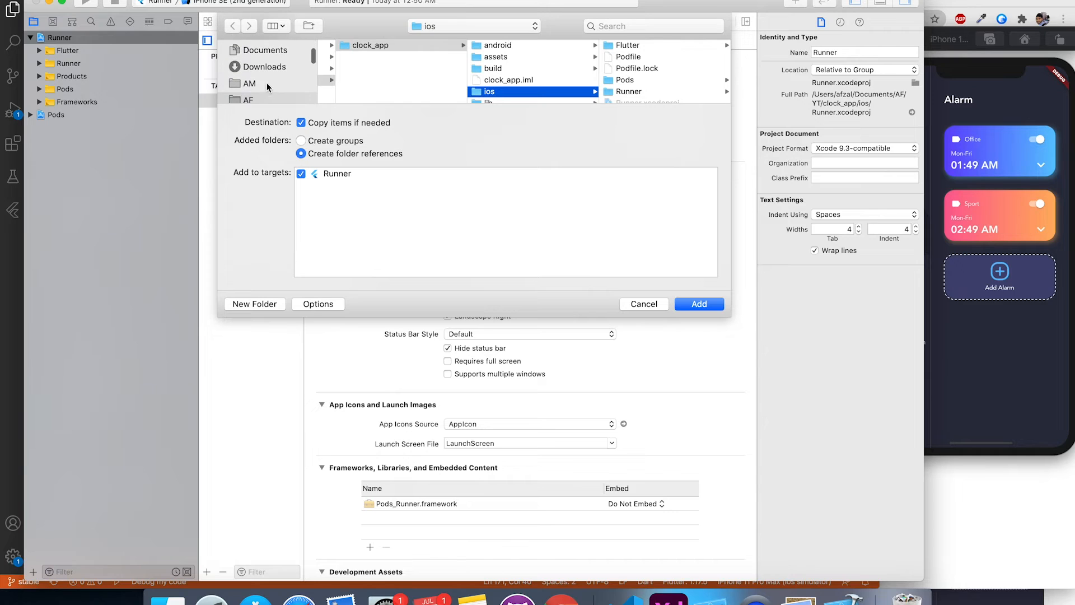
{"action": "left_click", "coordinate": [342, 68]}
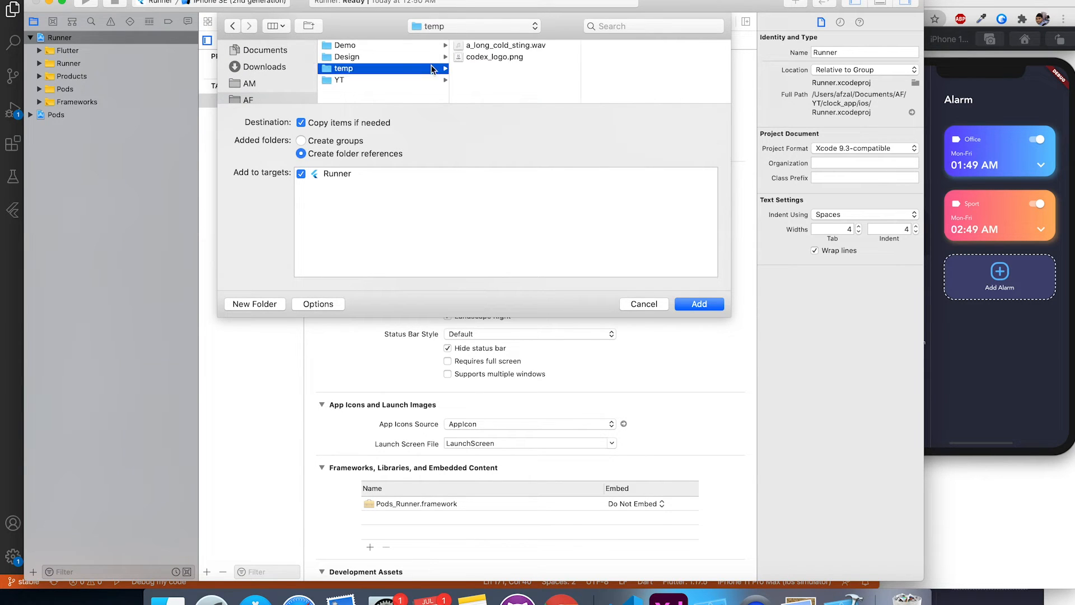
{"action": "left_click", "coordinate": [505, 45]}
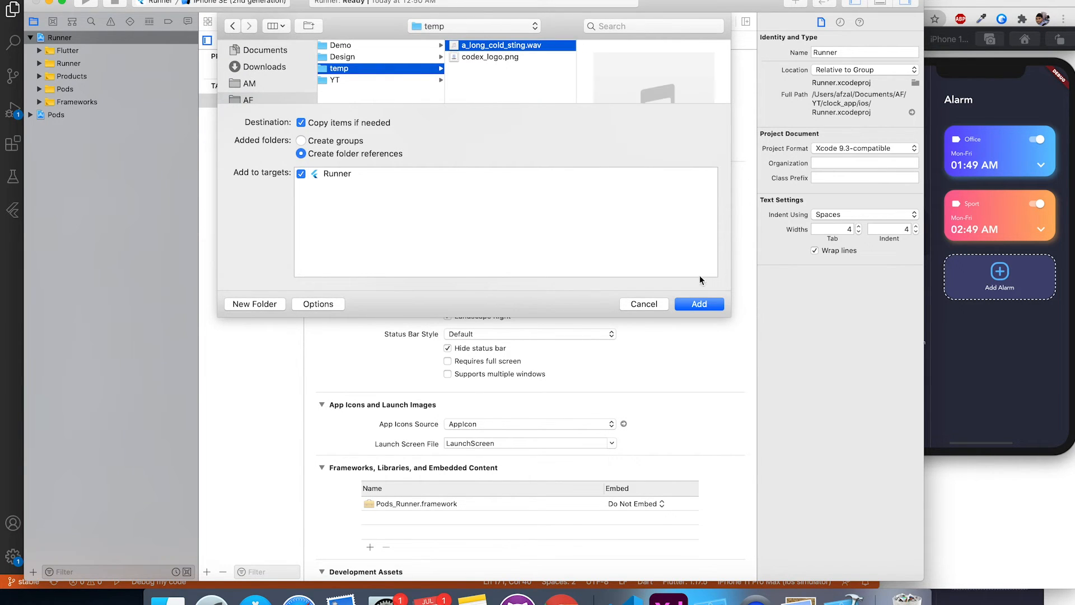
{"action": "mouse_move", "coordinate": [664, 281]}
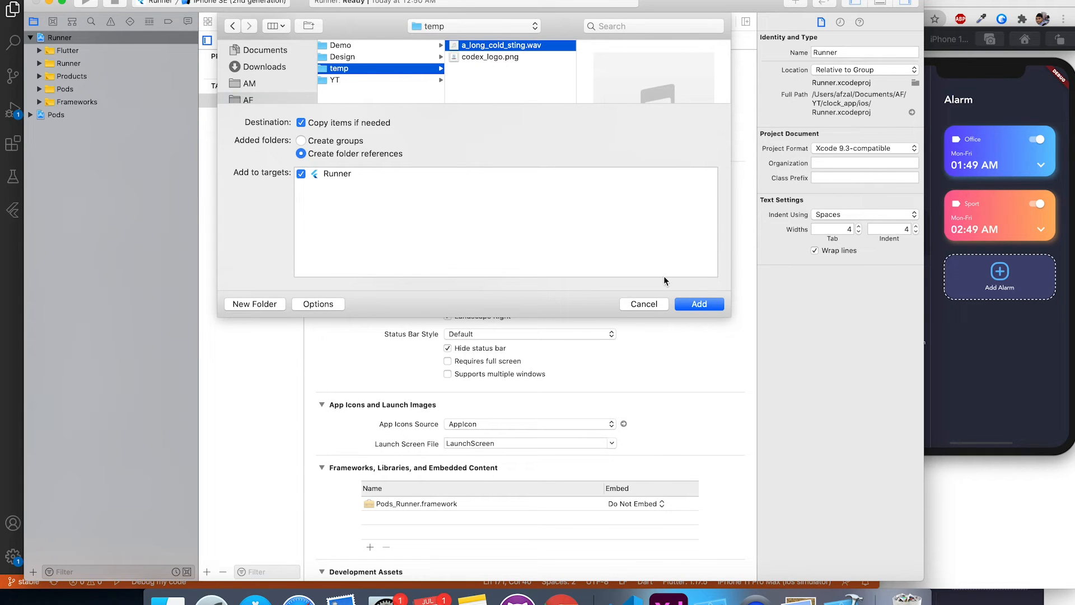
{"action": "left_click", "coordinate": [698, 303]}
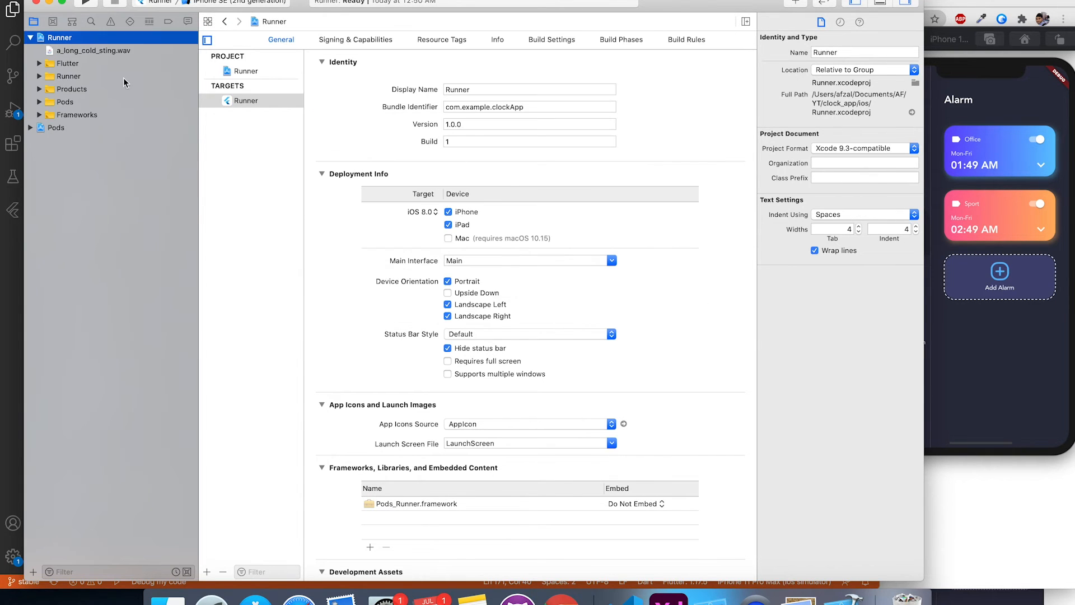
{"action": "left_click", "coordinate": [92, 50]}
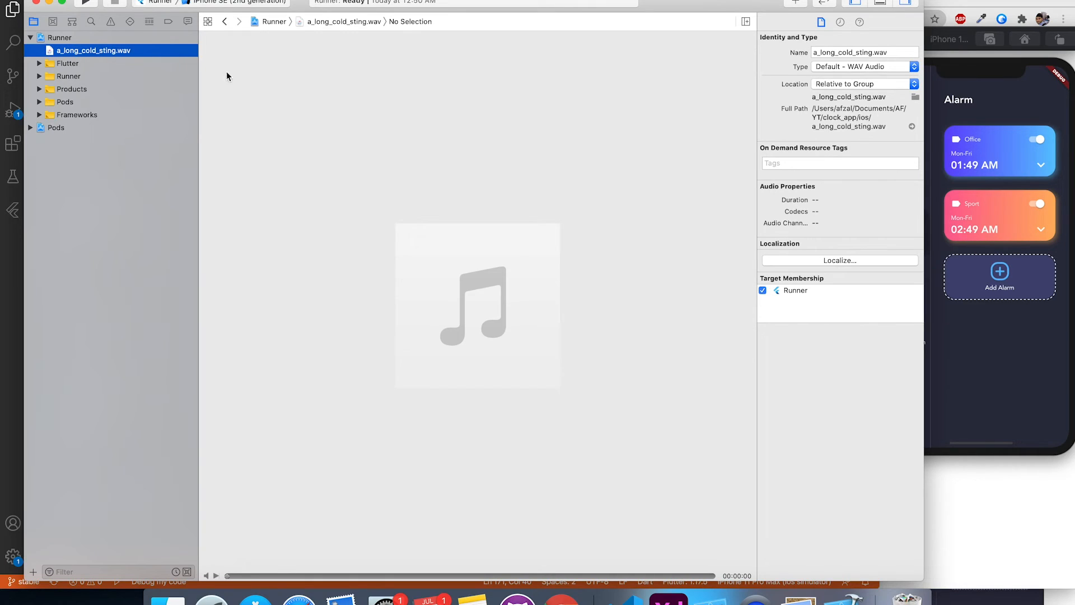
{"action": "mouse_move", "coordinate": [315, 138]}
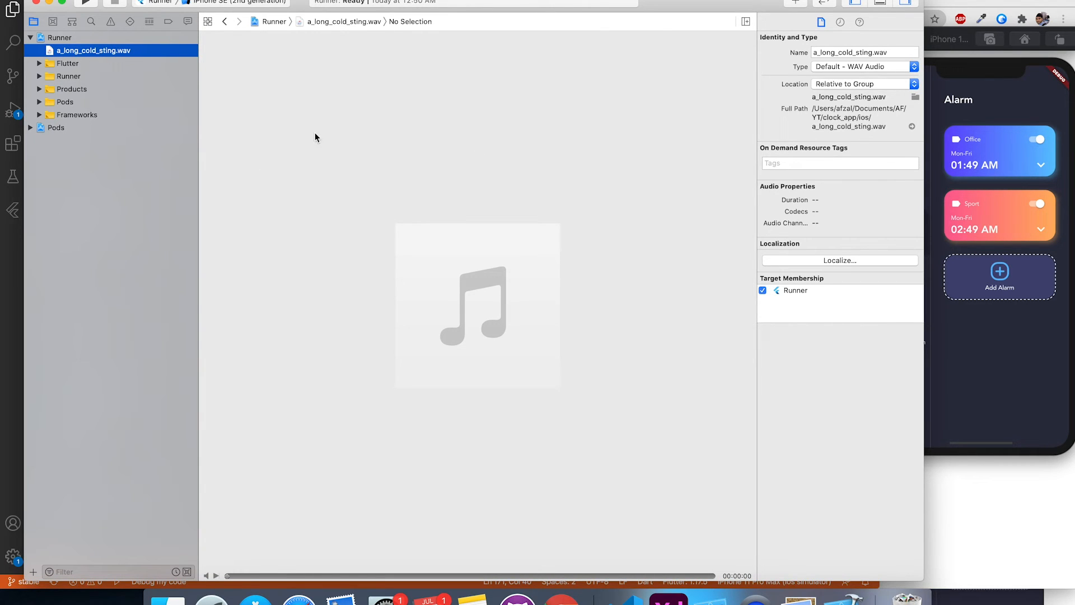
{"action": "mouse_move", "coordinate": [419, 94]}
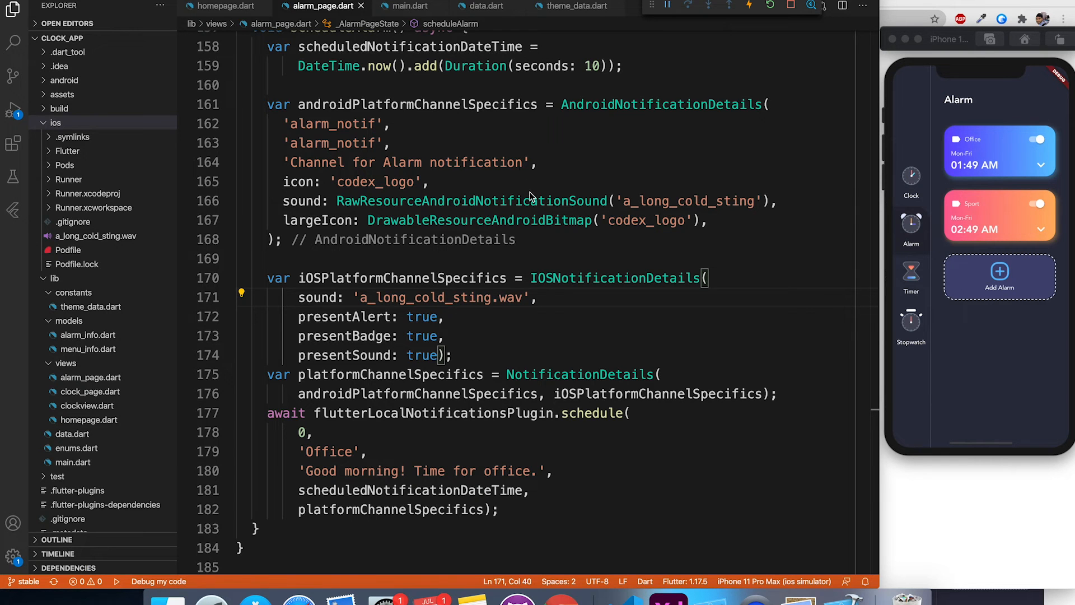
{"action": "mouse_move", "coordinate": [130, 243]}
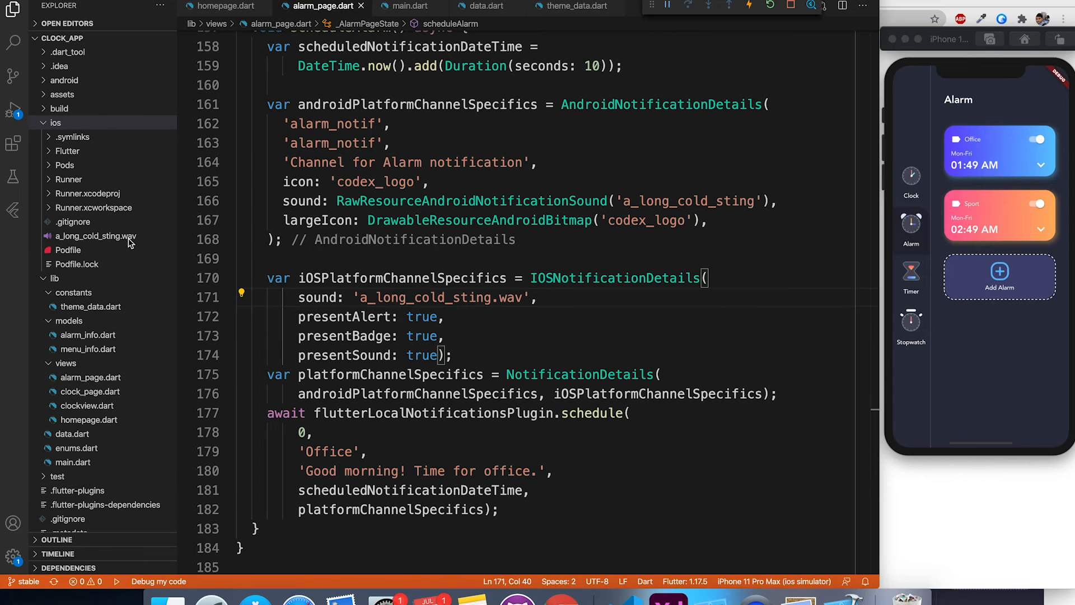
Stop and relaunch the clock app, checking its Alarm page on the simulator.
{"action": "left_click", "coordinate": [390, 181]}
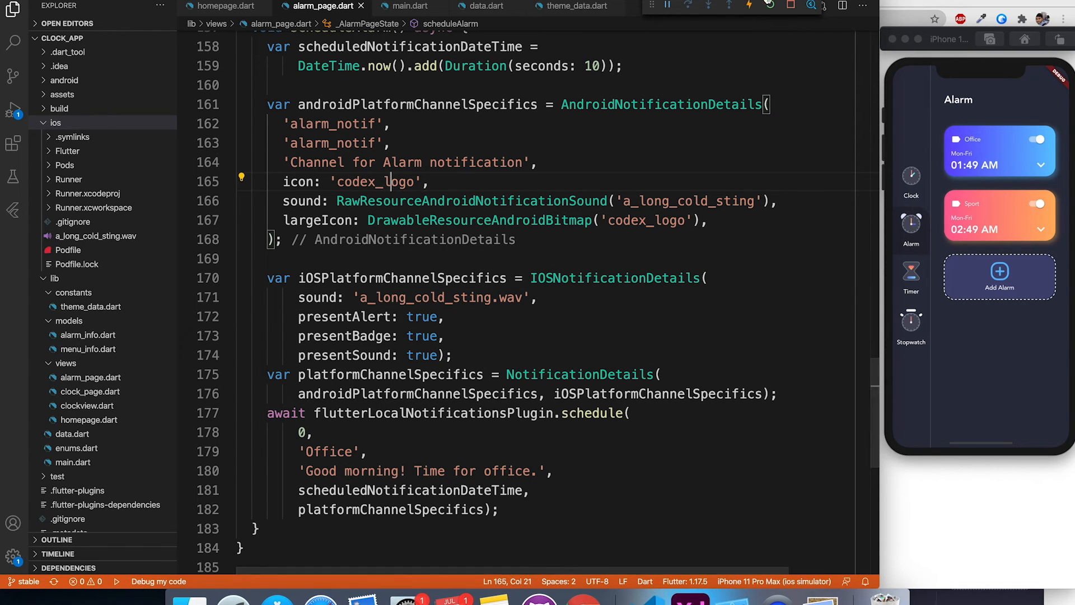
{"action": "mouse_move", "coordinate": [790, 6]}
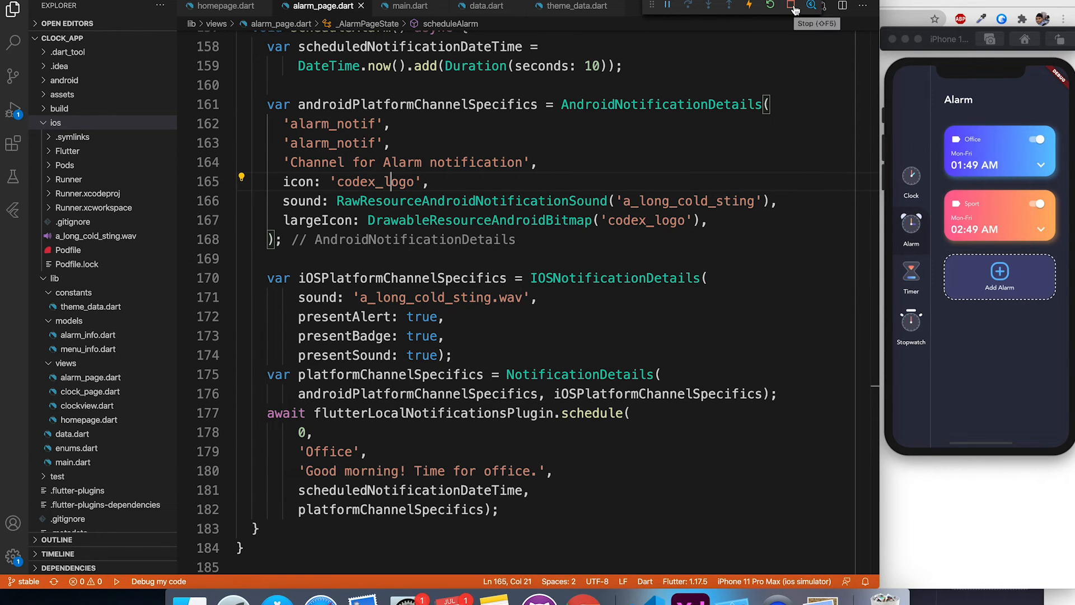
{"action": "left_click", "coordinate": [769, 6]}
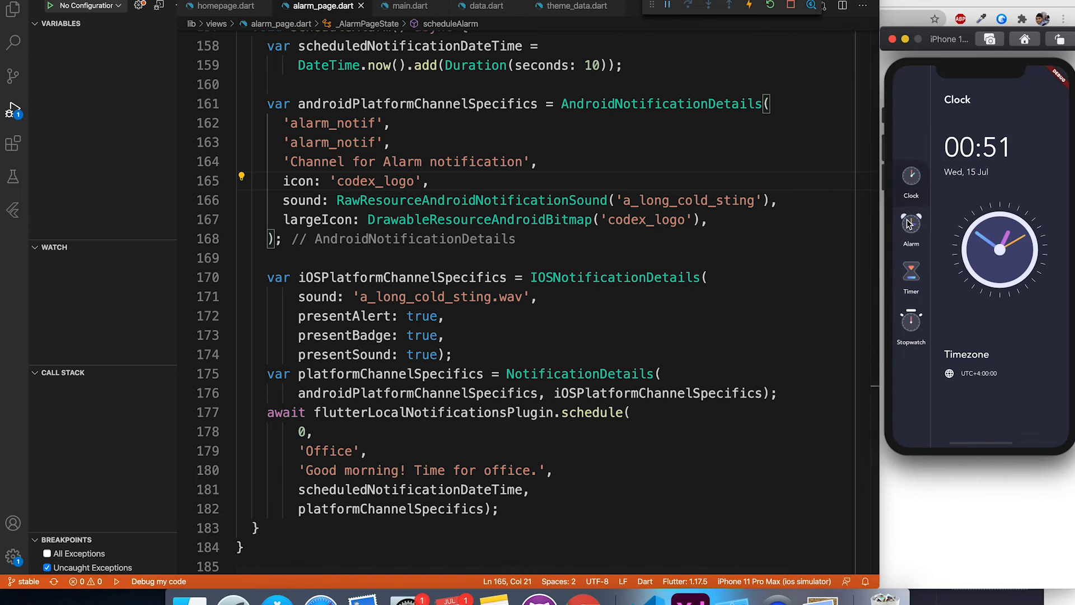
{"action": "left_click", "coordinate": [911, 226]}
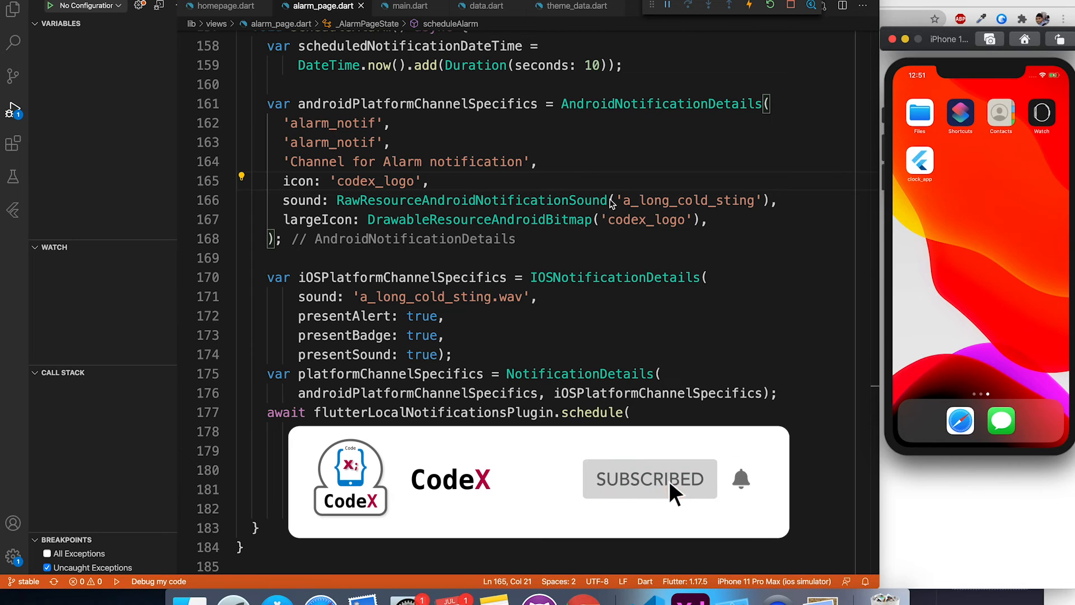
{"action": "left_click", "coordinate": [919, 165]}
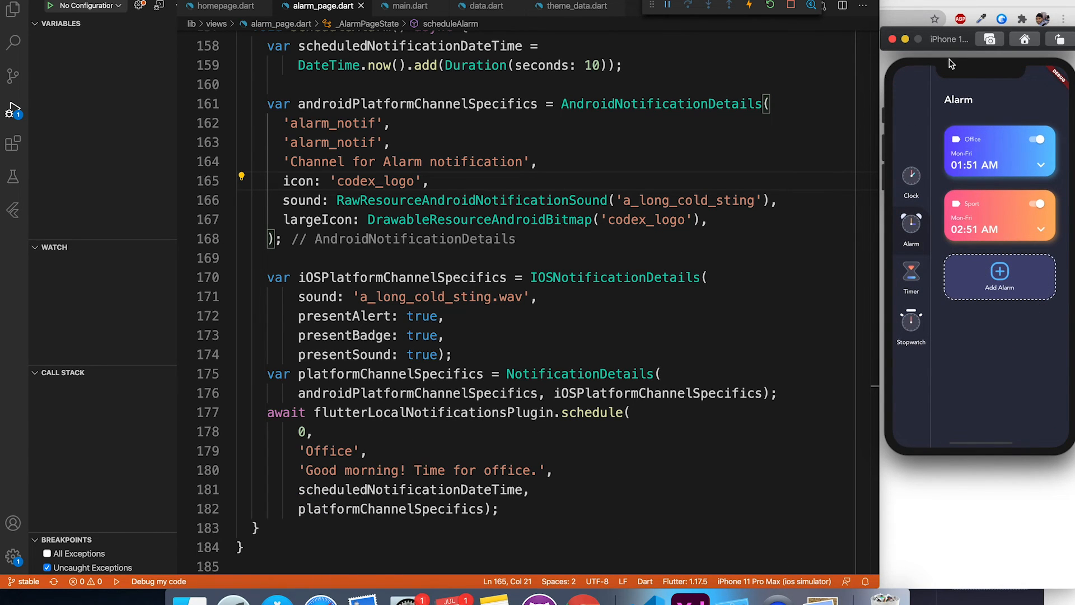
{"action": "left_click", "coordinate": [12, 10]}
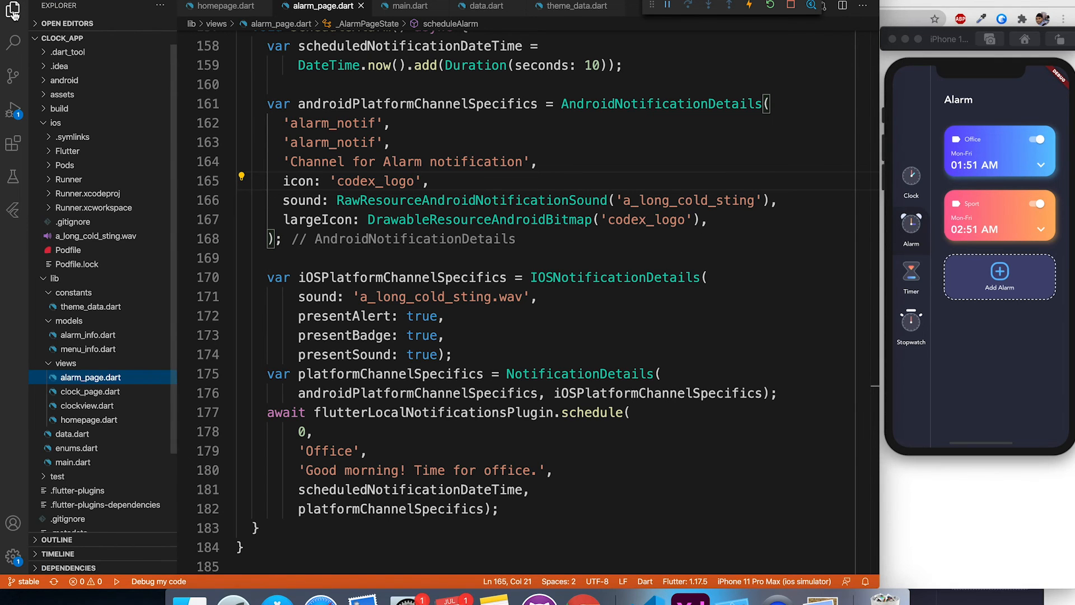
{"action": "left_click", "coordinate": [55, 122]}
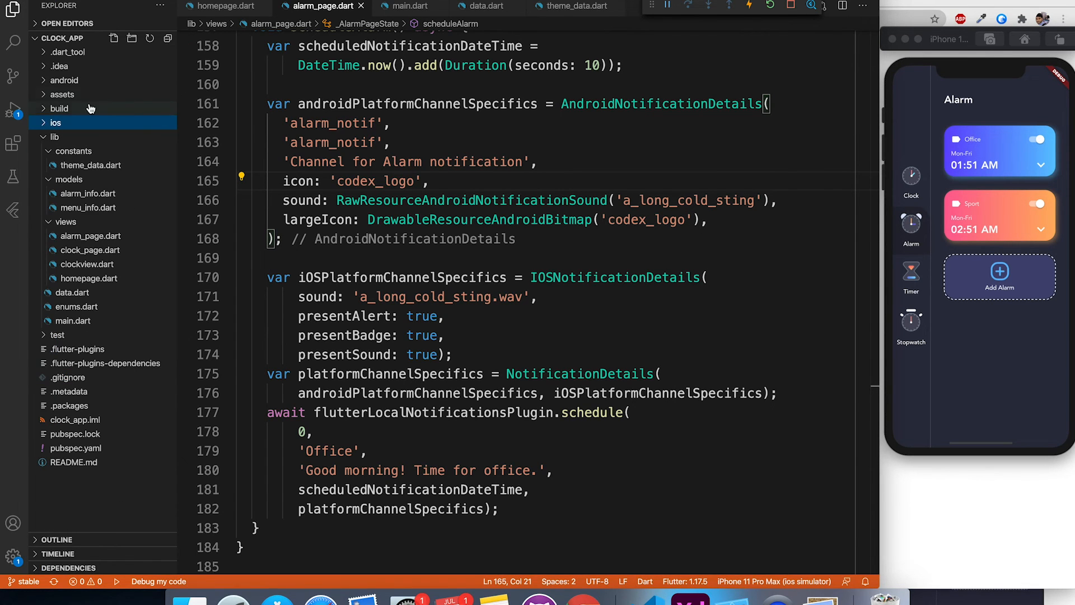
{"action": "left_click", "coordinate": [64, 80]}
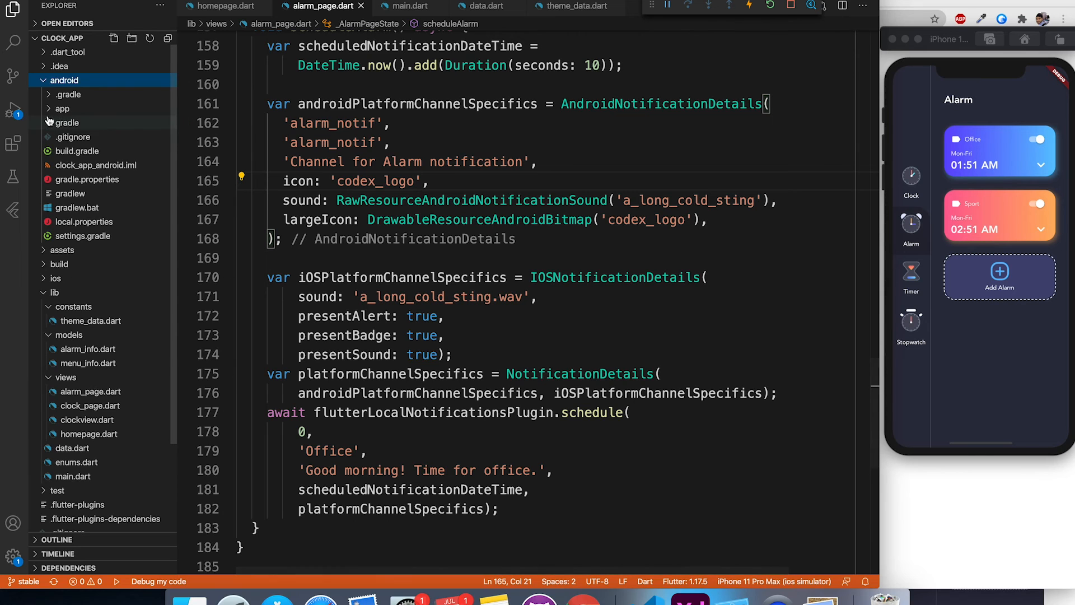
{"action": "left_click", "coordinate": [62, 108]}
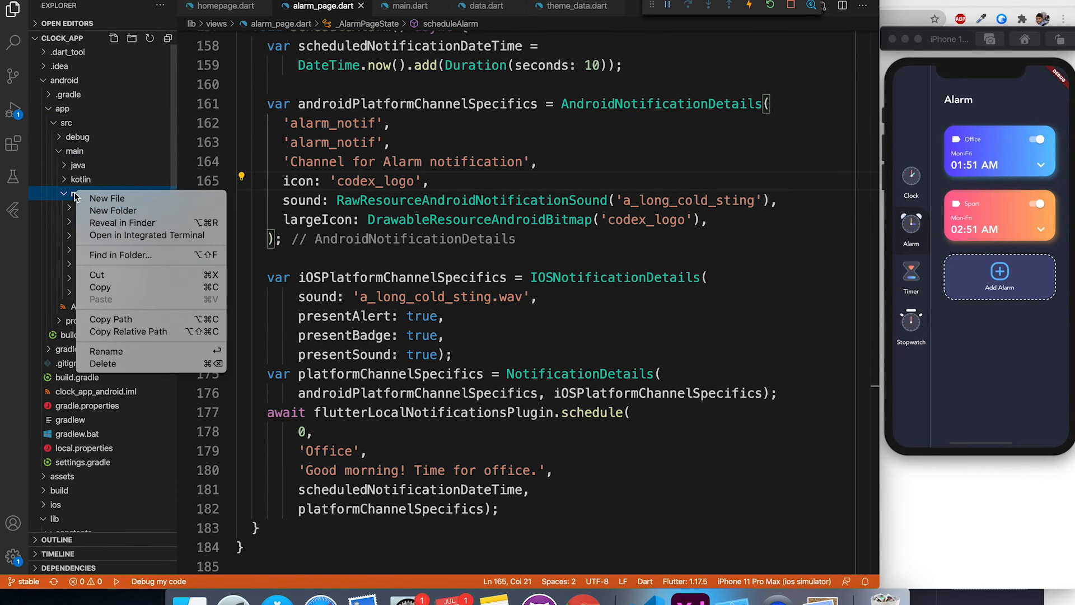
{"action": "left_click", "coordinate": [107, 198]}
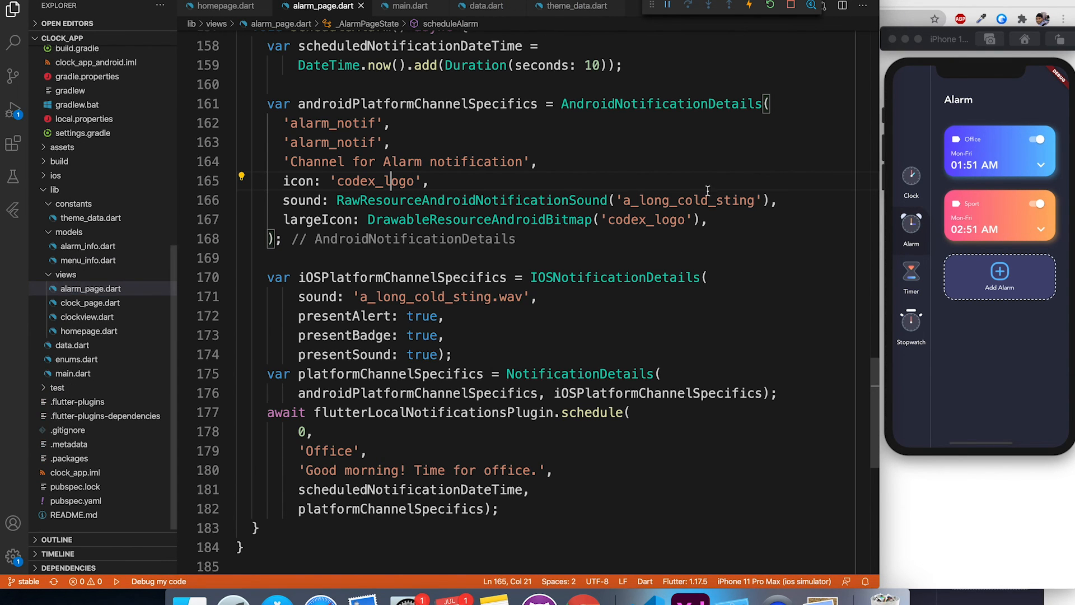
{"action": "left_click", "coordinate": [713, 219]}
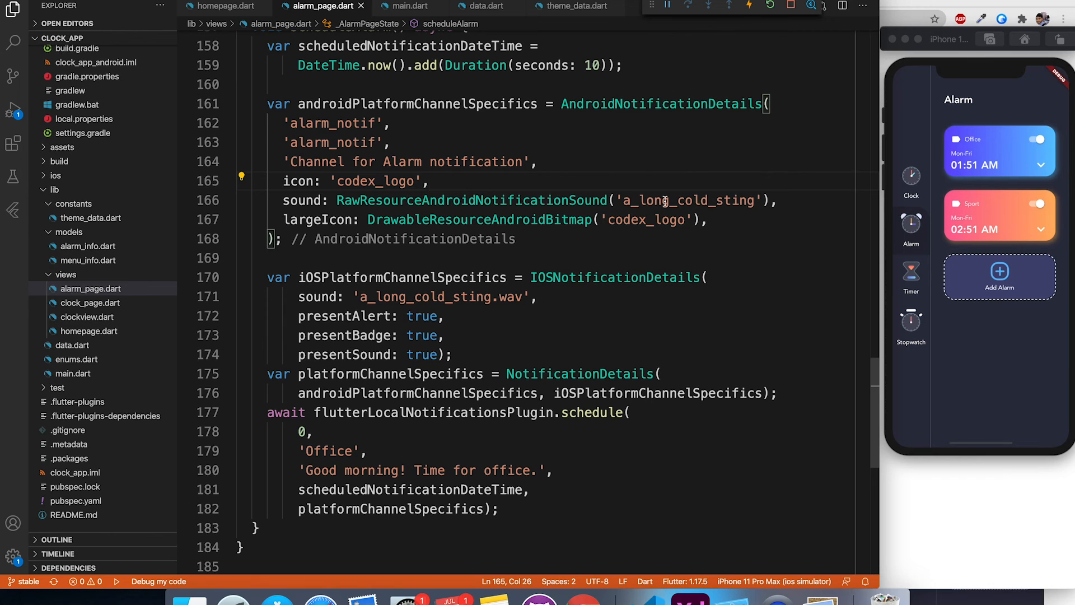
{"action": "left_click", "coordinate": [762, 201]}
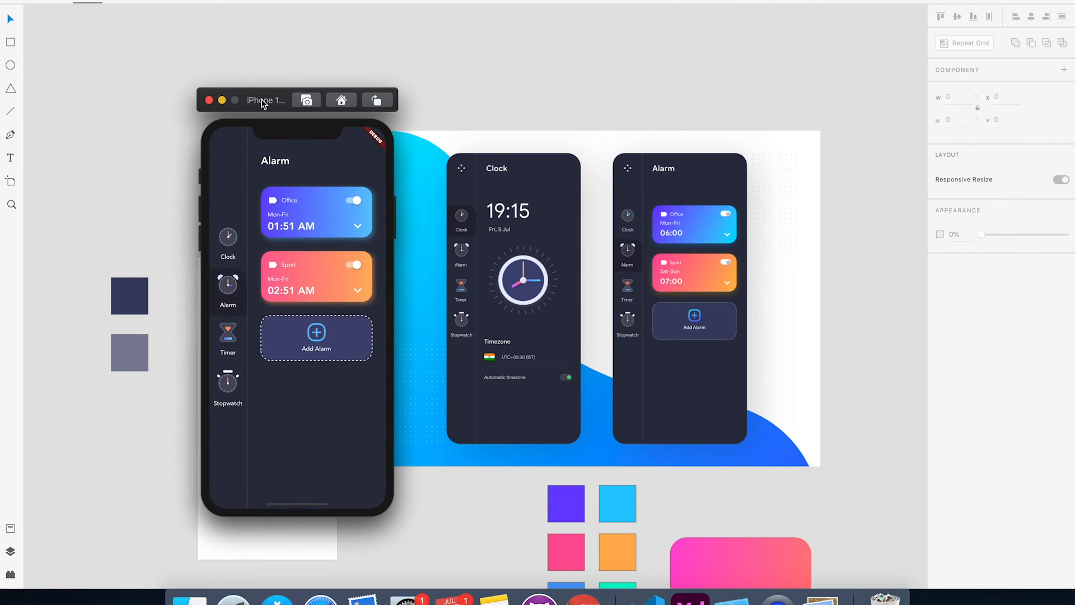
{"action": "mouse_move", "coordinate": [895, 350]}
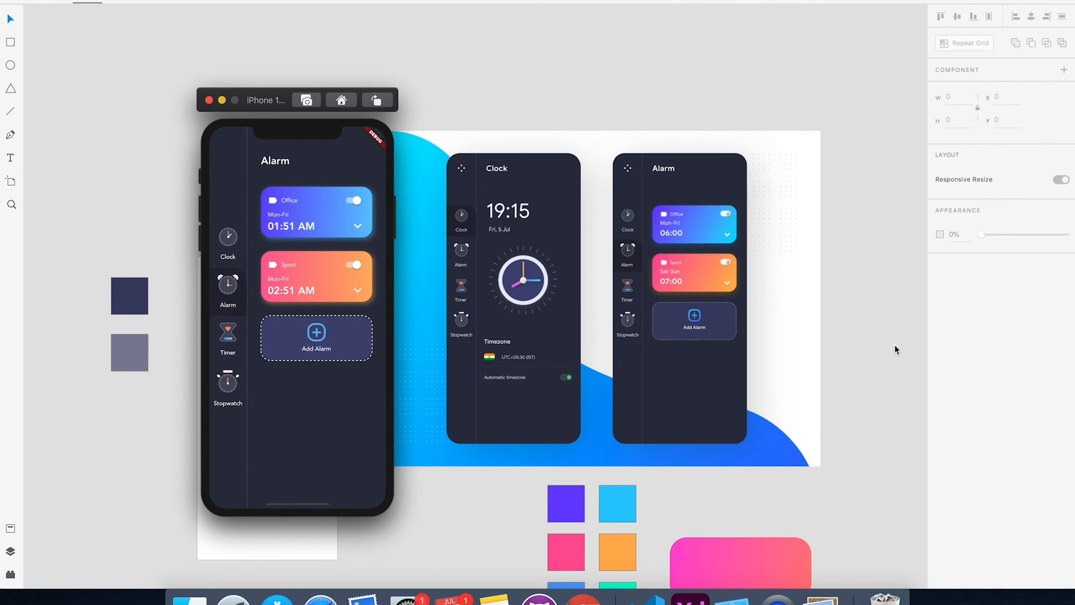